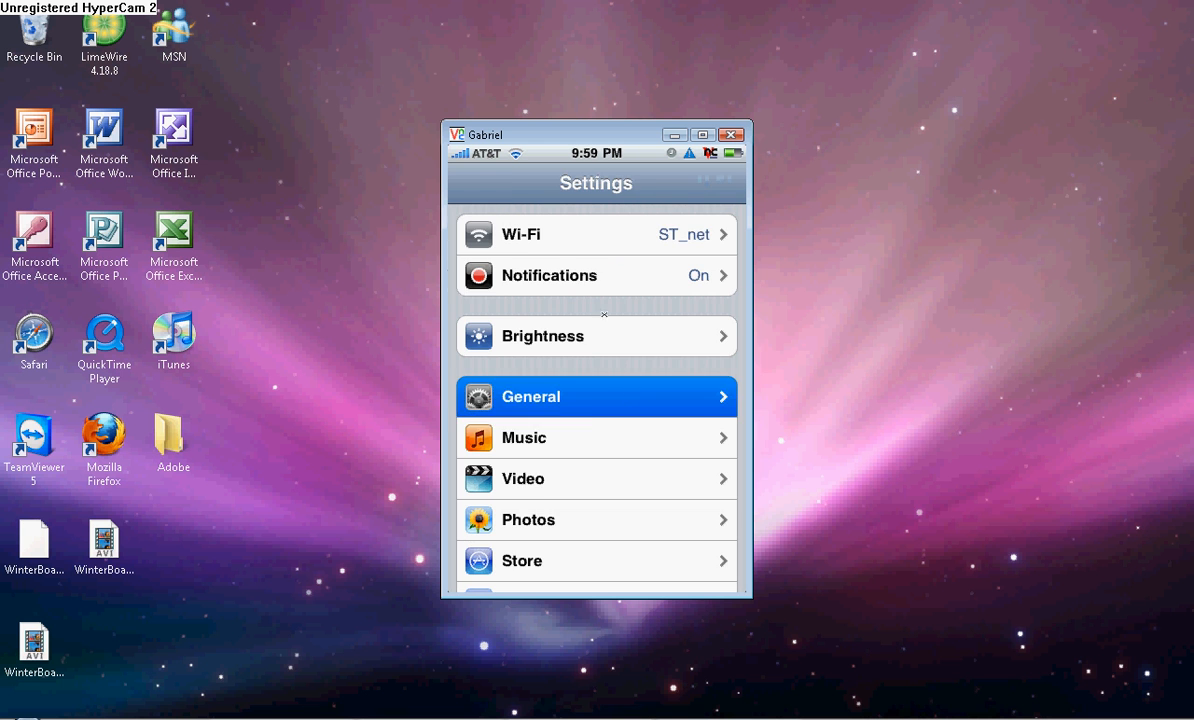
- Check in Settings > General > About that the iPod runs firmware 3.1.3
left_click(596, 396)
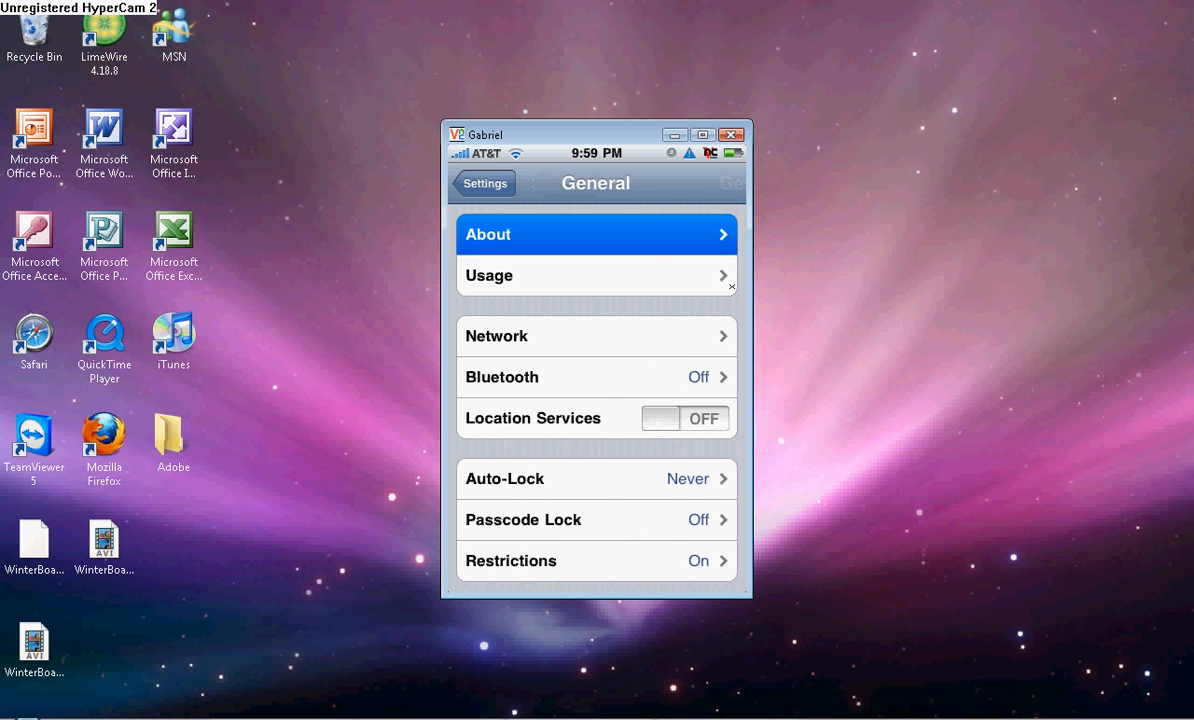
left_click(596, 234)
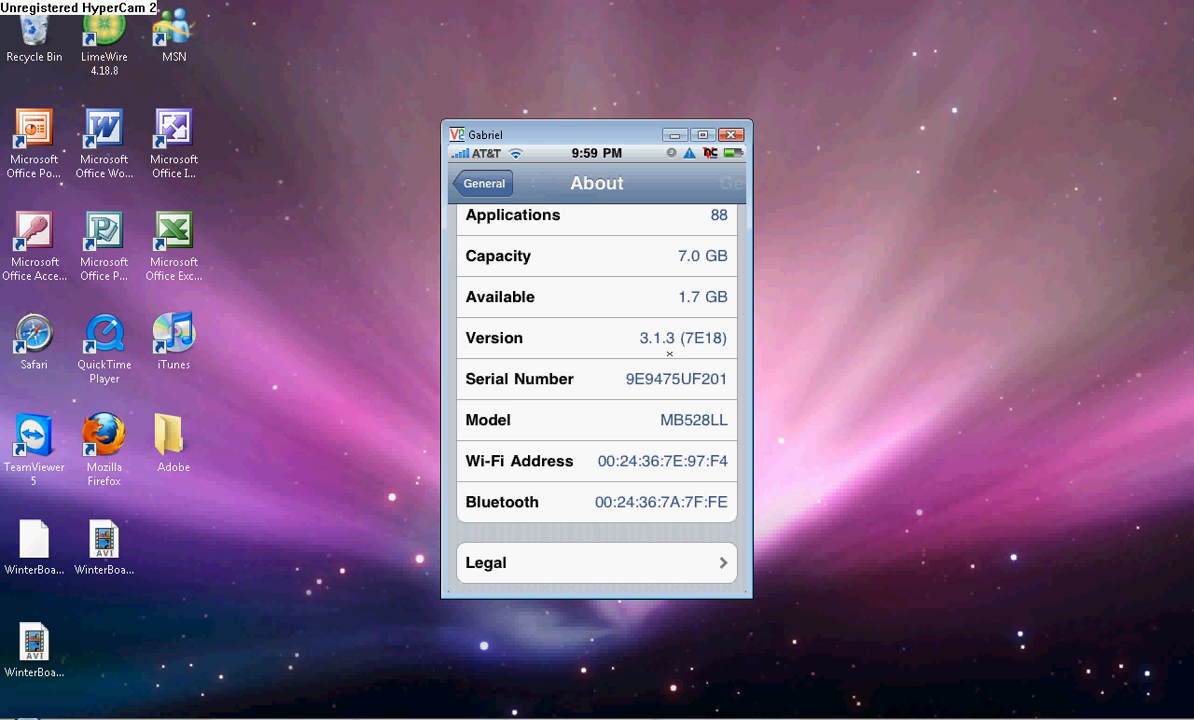
mouse_move(668, 342)
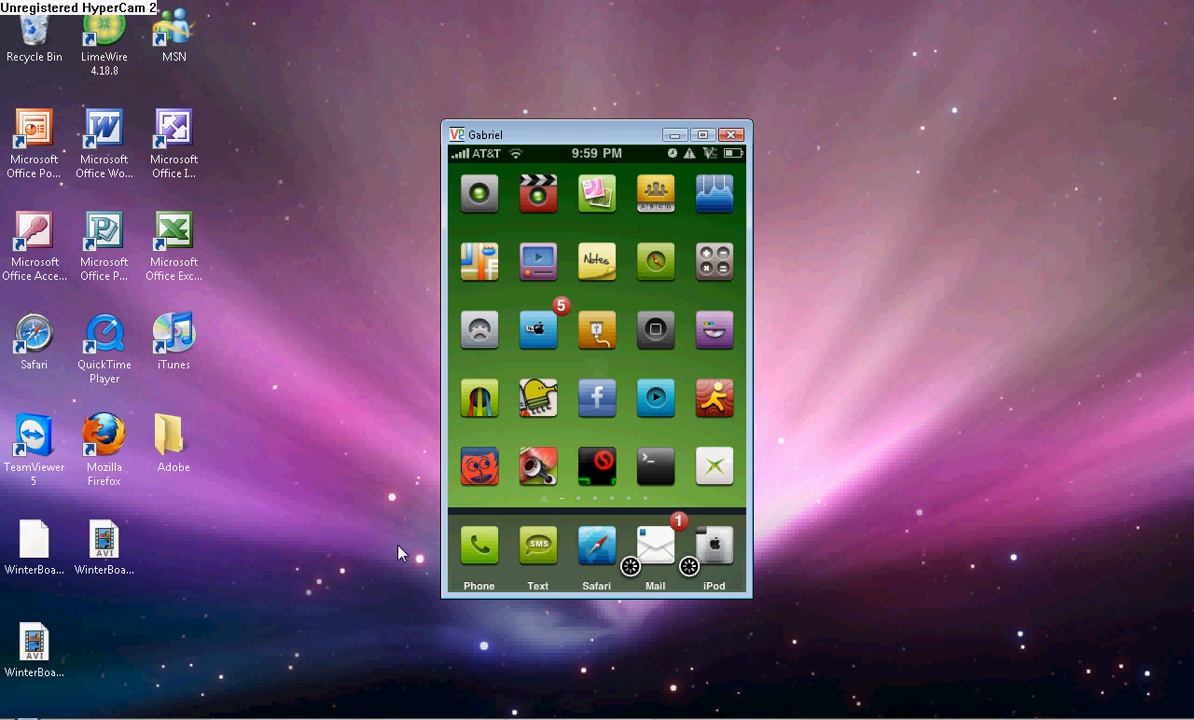
- Search the Start menu and Recent Items for redsn0w, then start typing it in Firefox's search bar
left_click(10, 716)
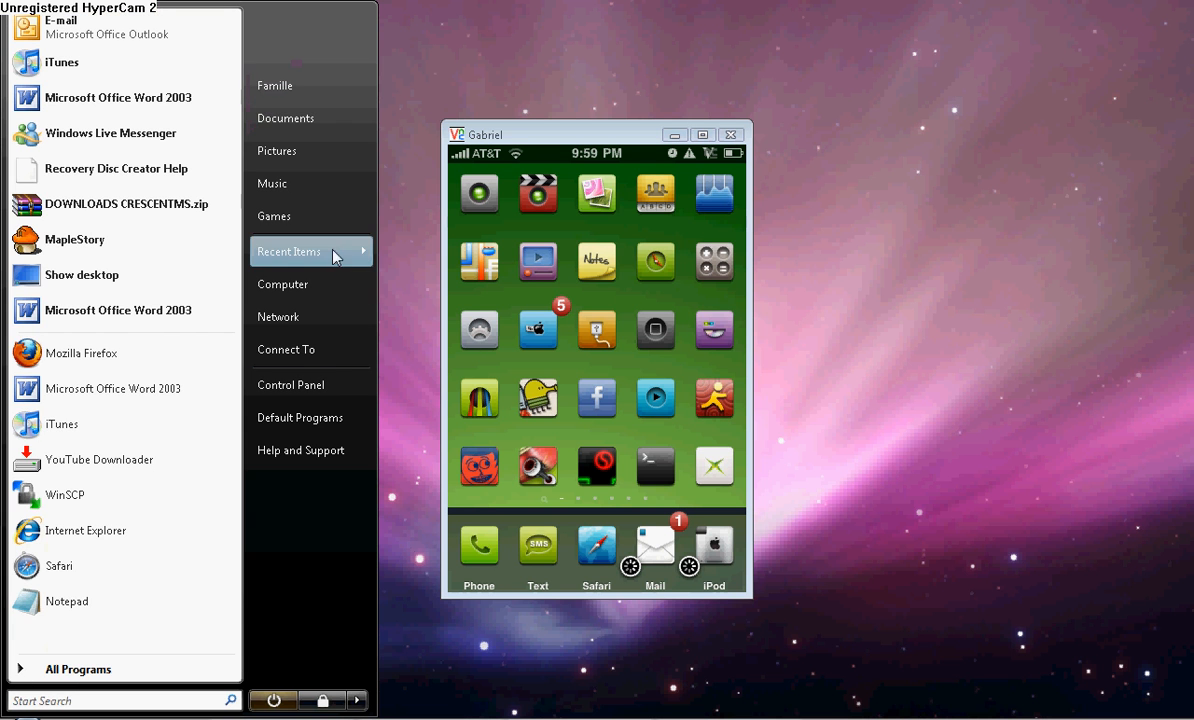
left_click(312, 252)
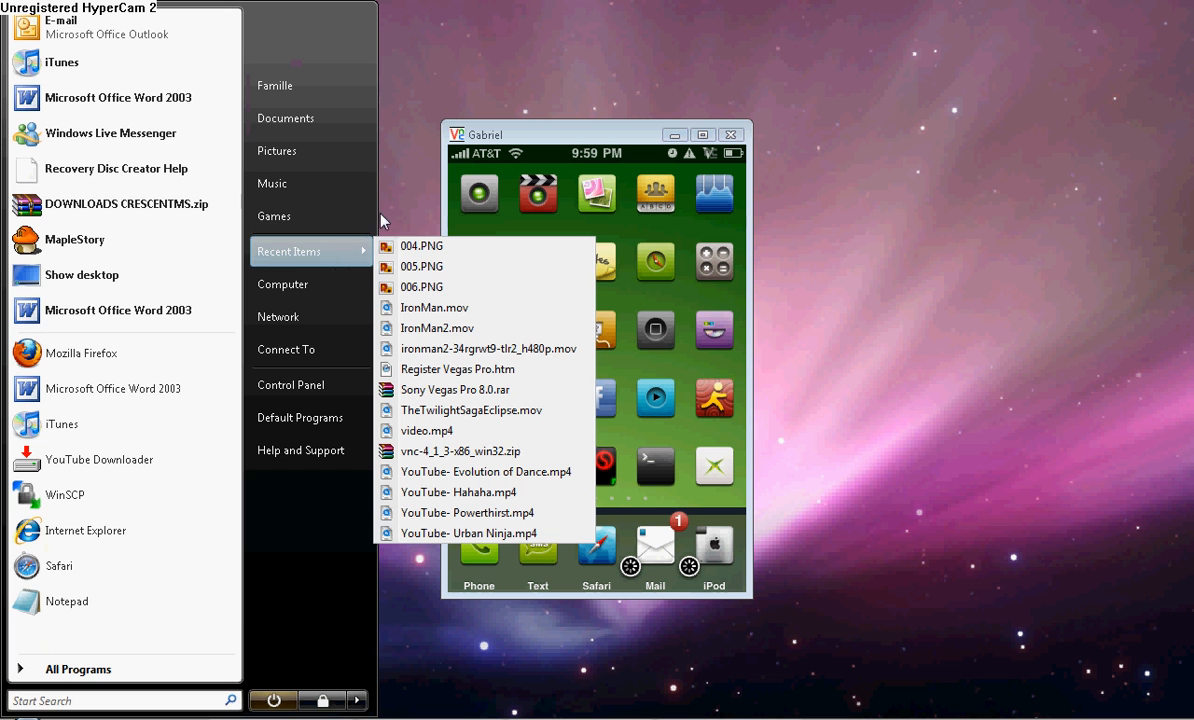
type("redsno")
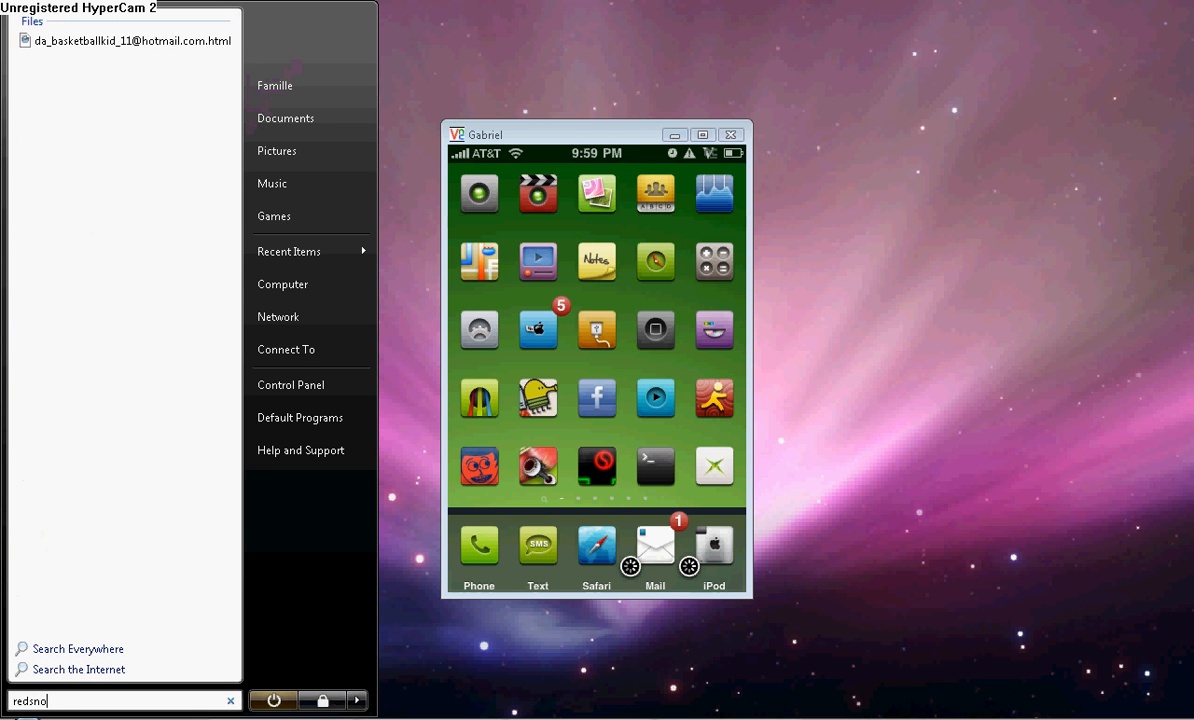
key("Backspace")
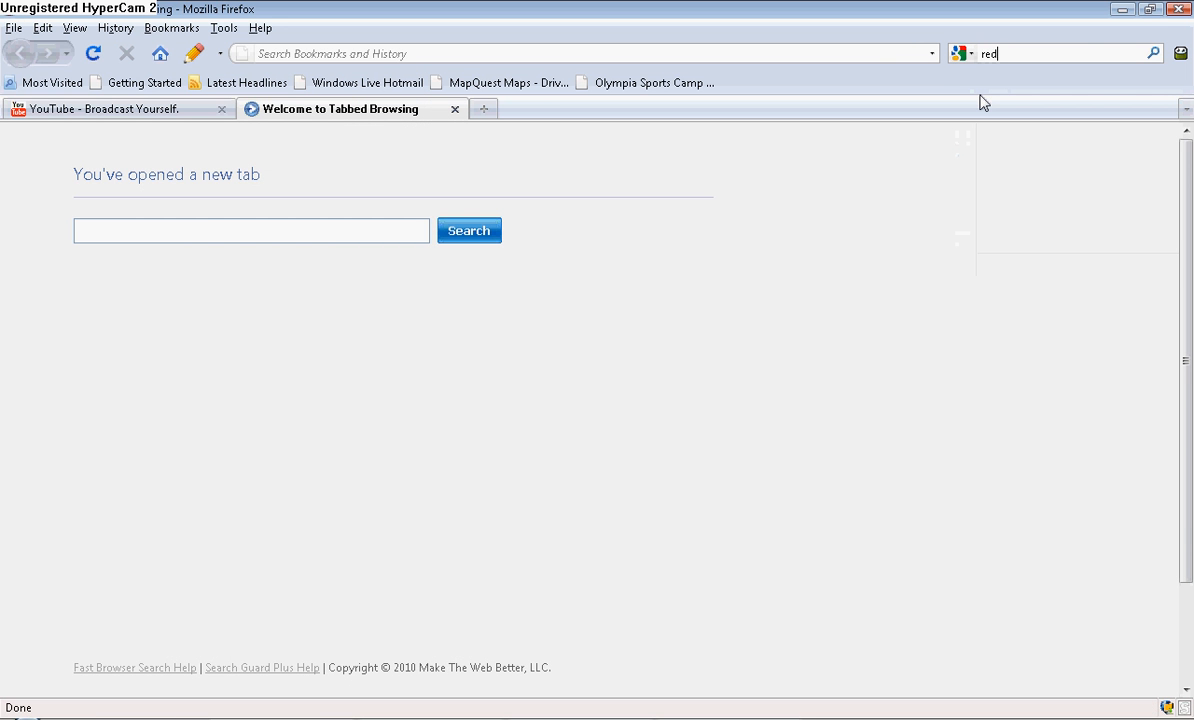
- Search the web for 'redsn0w 0.9.4' from the Firefox search bar suggestion
type("so")
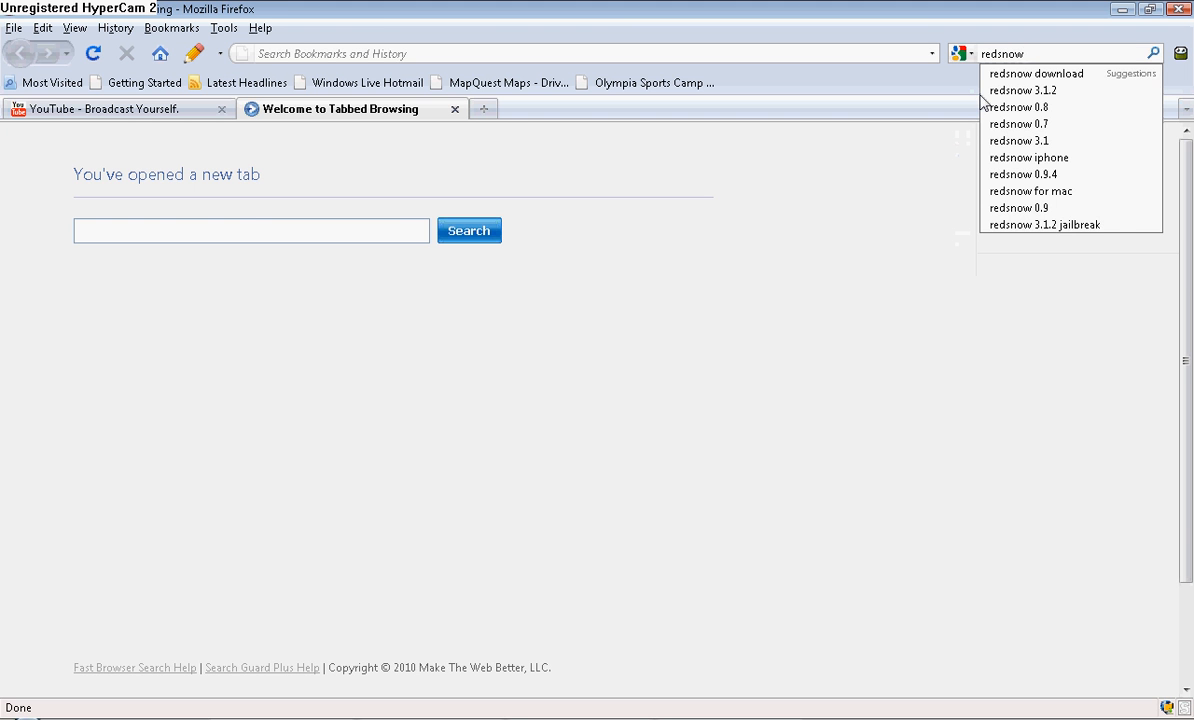
left_click(1032, 174)
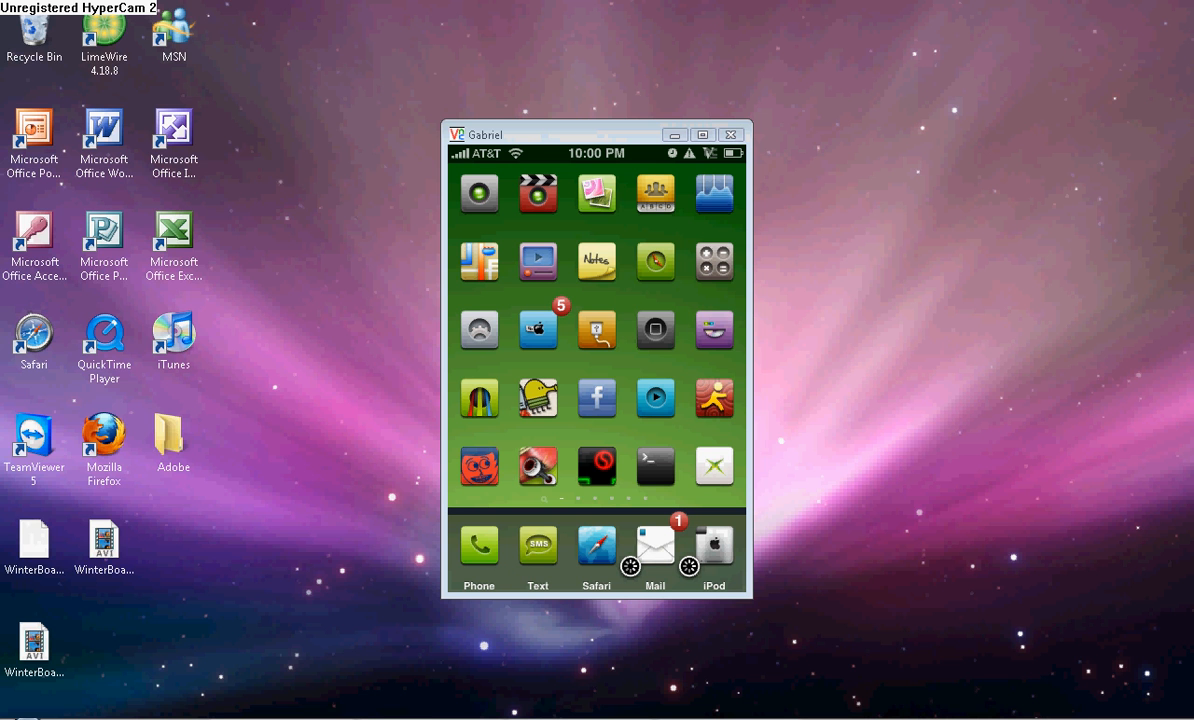
- Move the iPod2g 3.1.2 .ipsw file onto the desktop, dismiss iTunes and restore the redsn0w 0.9.4 article in Firefox
type("ipsw")
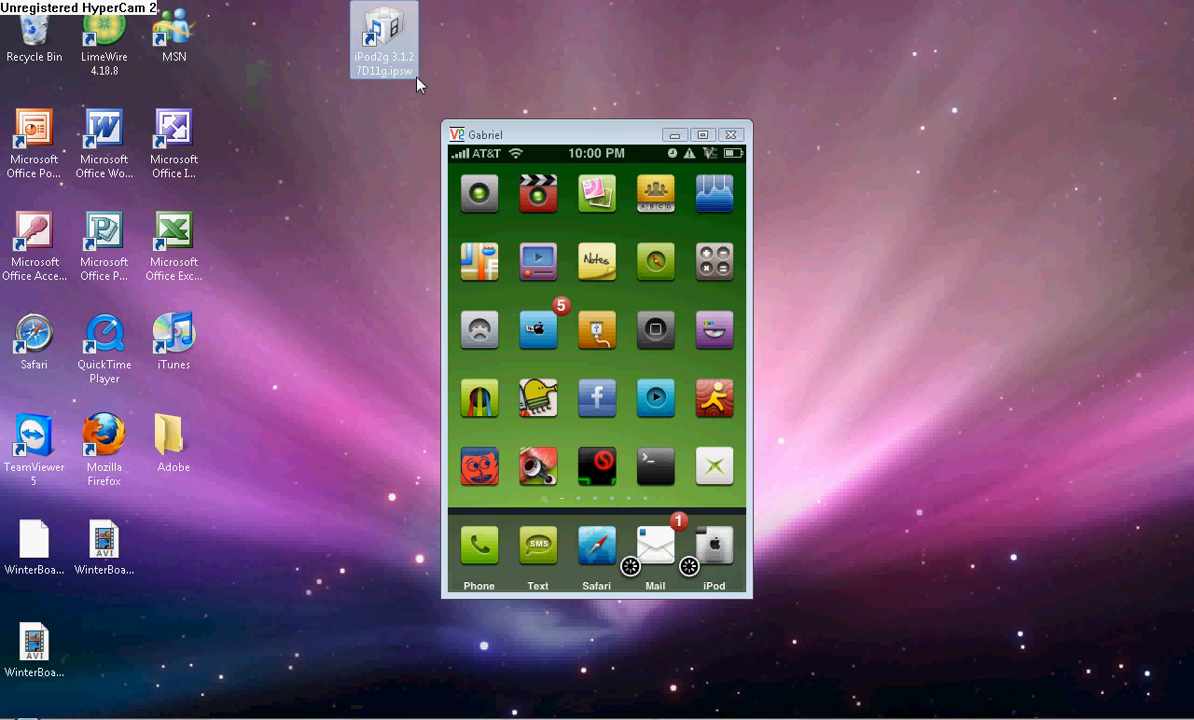
left_click_drag(384, 40, 314, 348)
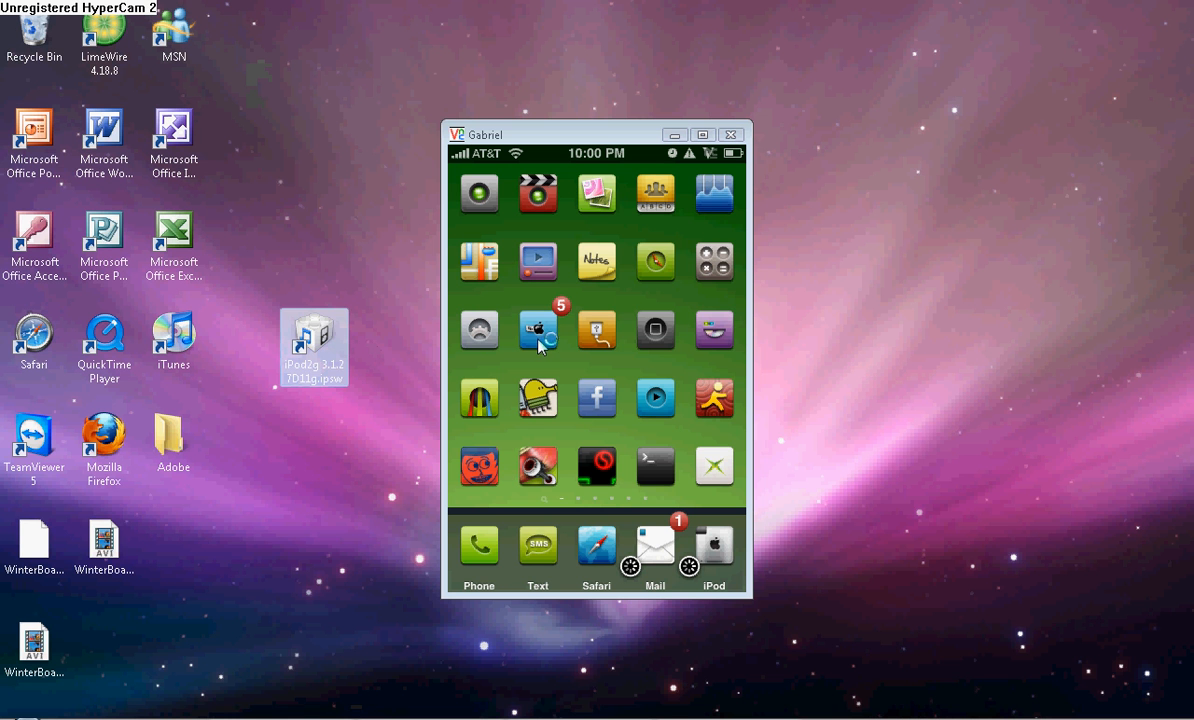
mouse_move(572, 256)
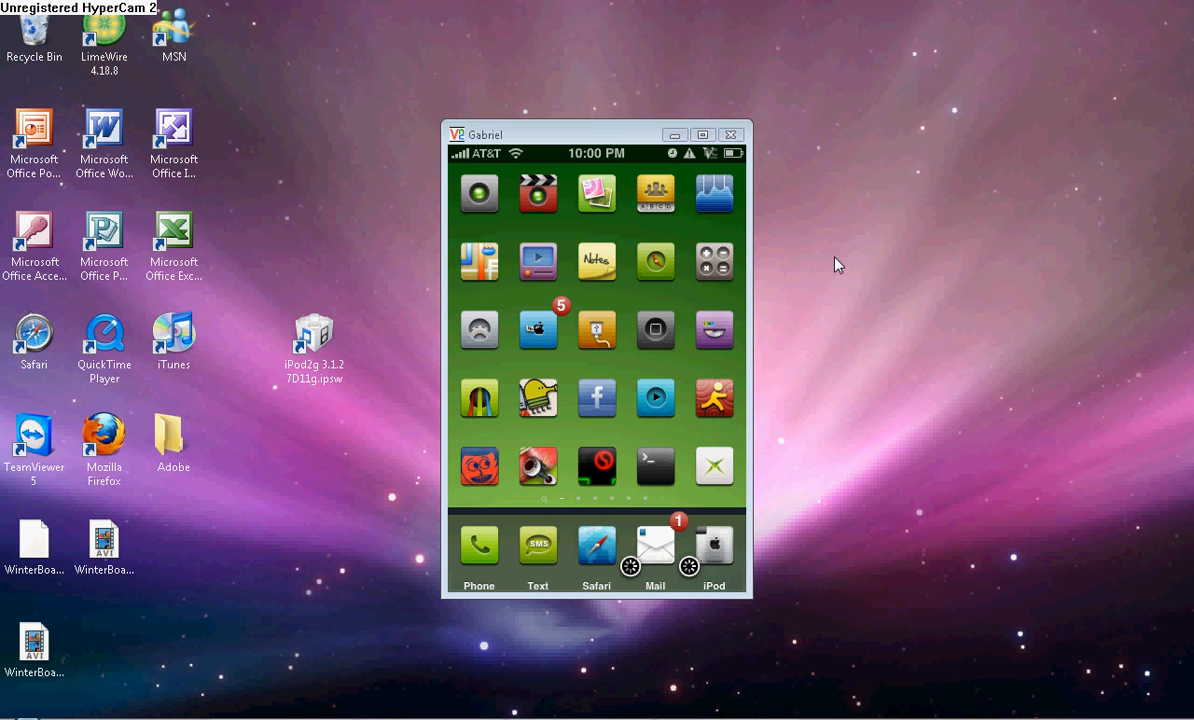
left_click(314, 350)
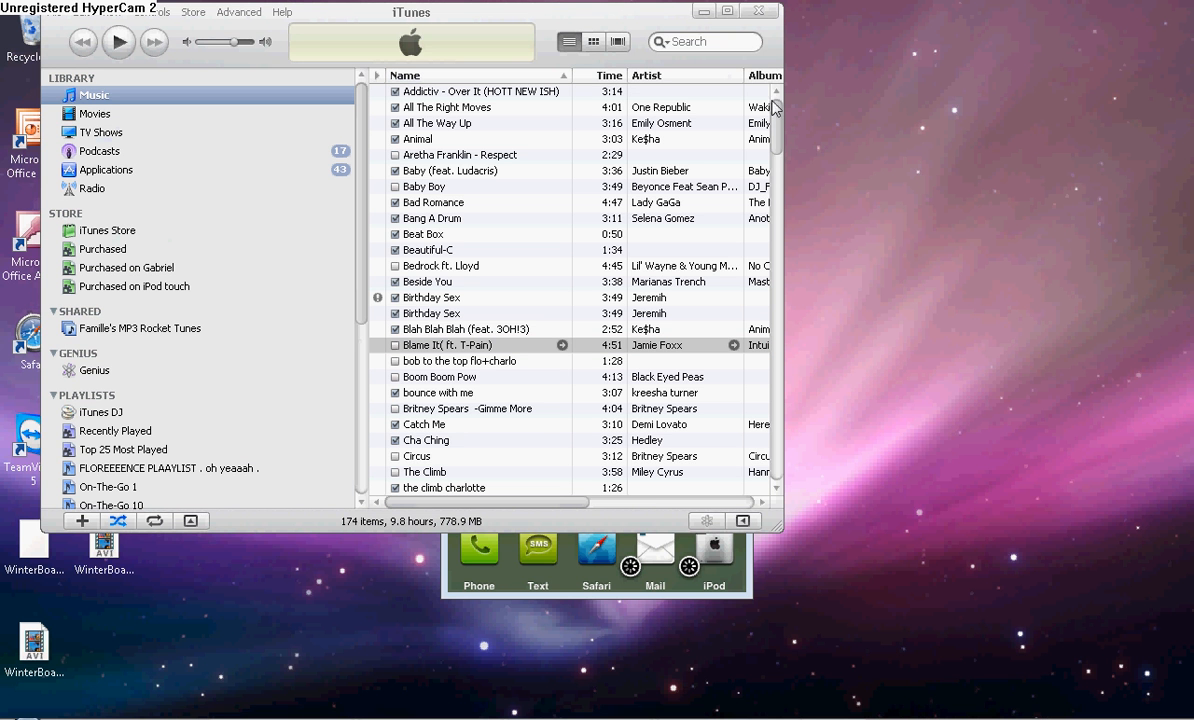
left_click(760, 10)
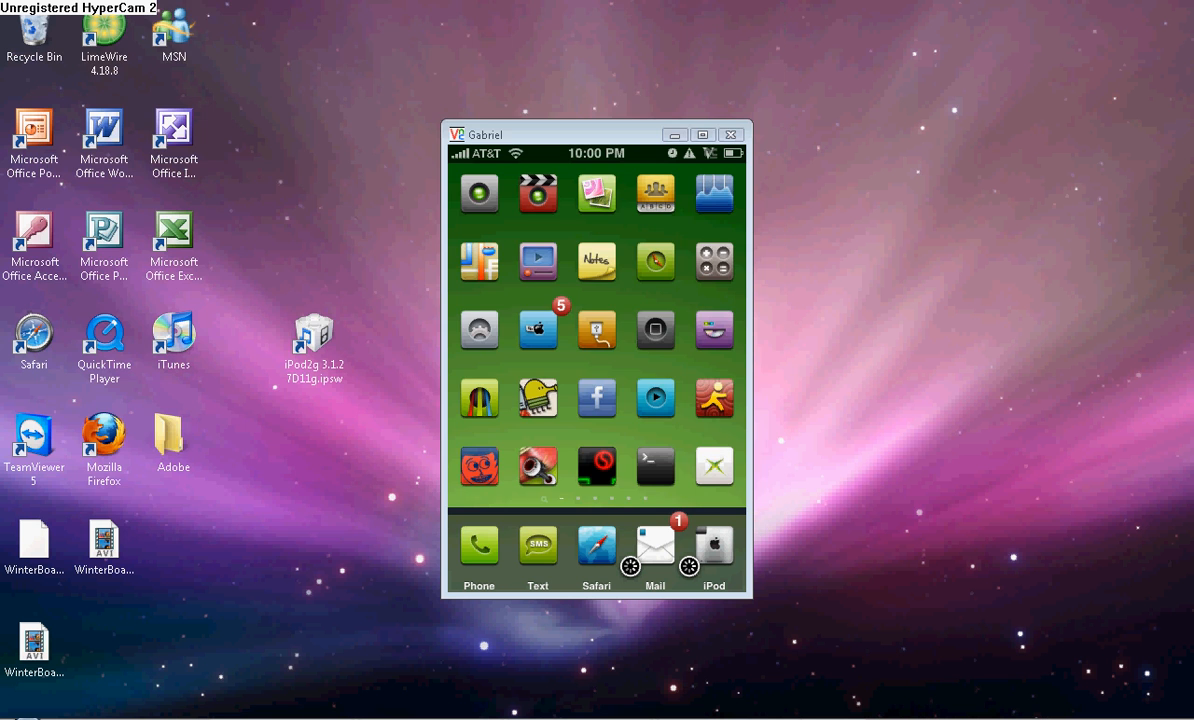
left_click(314, 340)
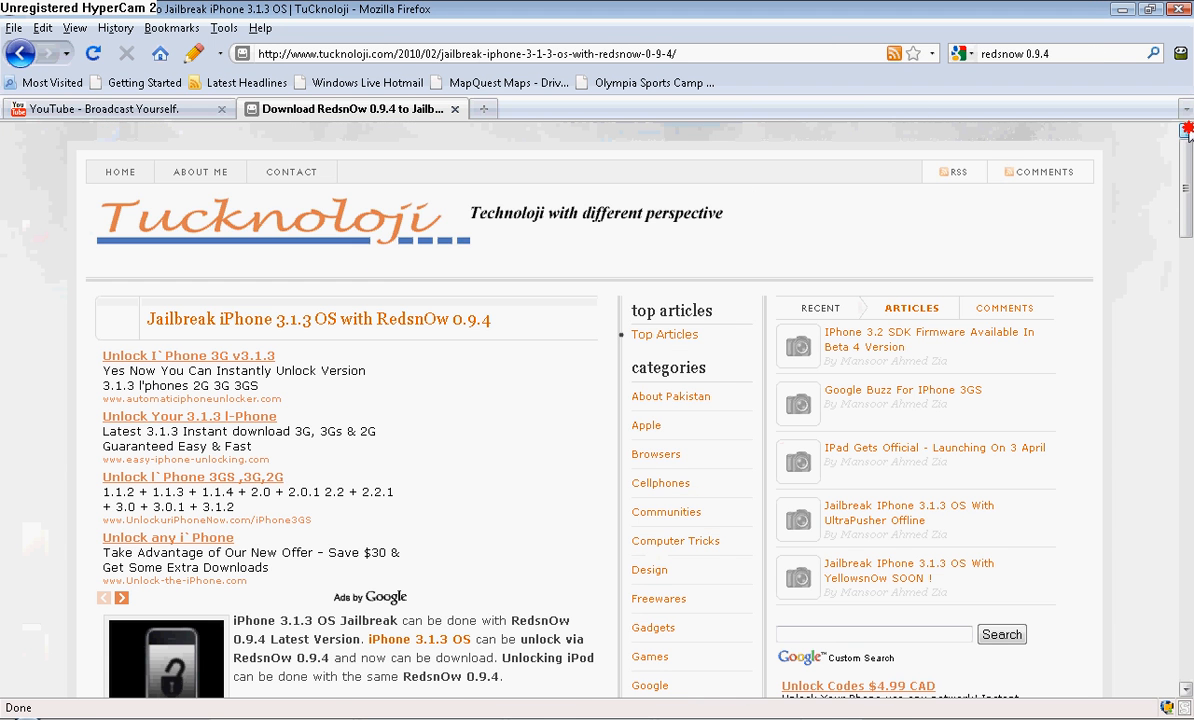
- Start the RapidShare free-user download of redsn0w-win_0.9.4.zip after the countdown
scroll("down", 3)
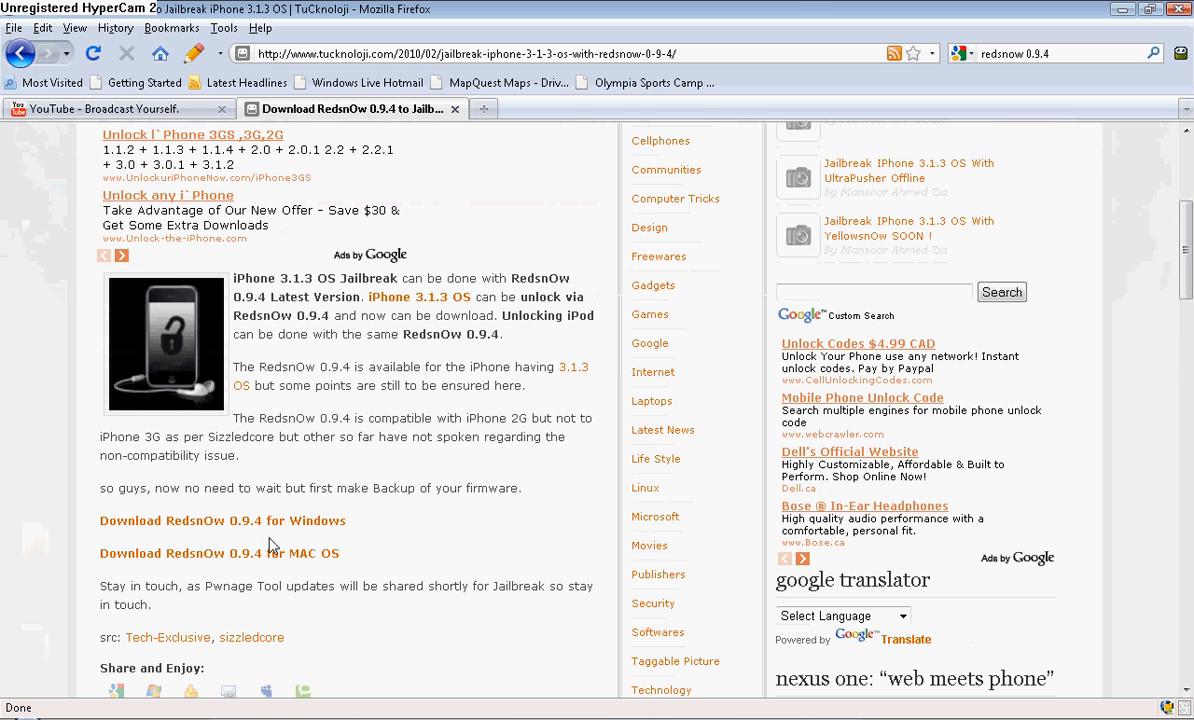
left_click(222, 520)
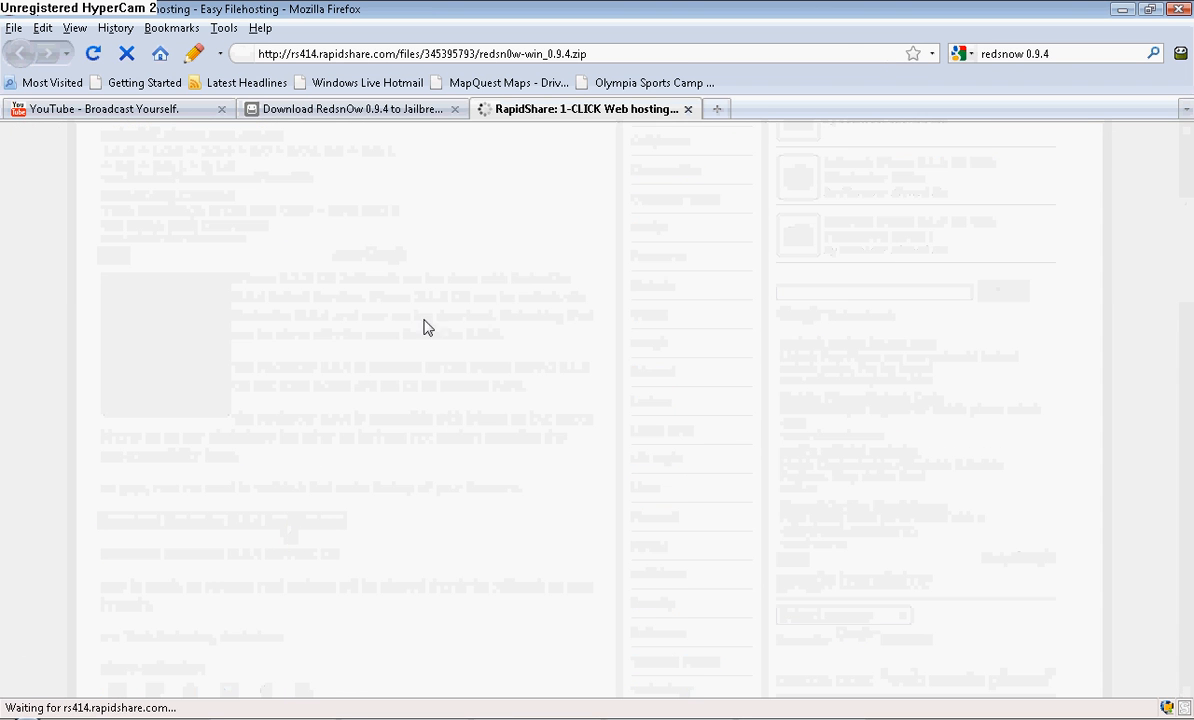
left_click(466, 636)
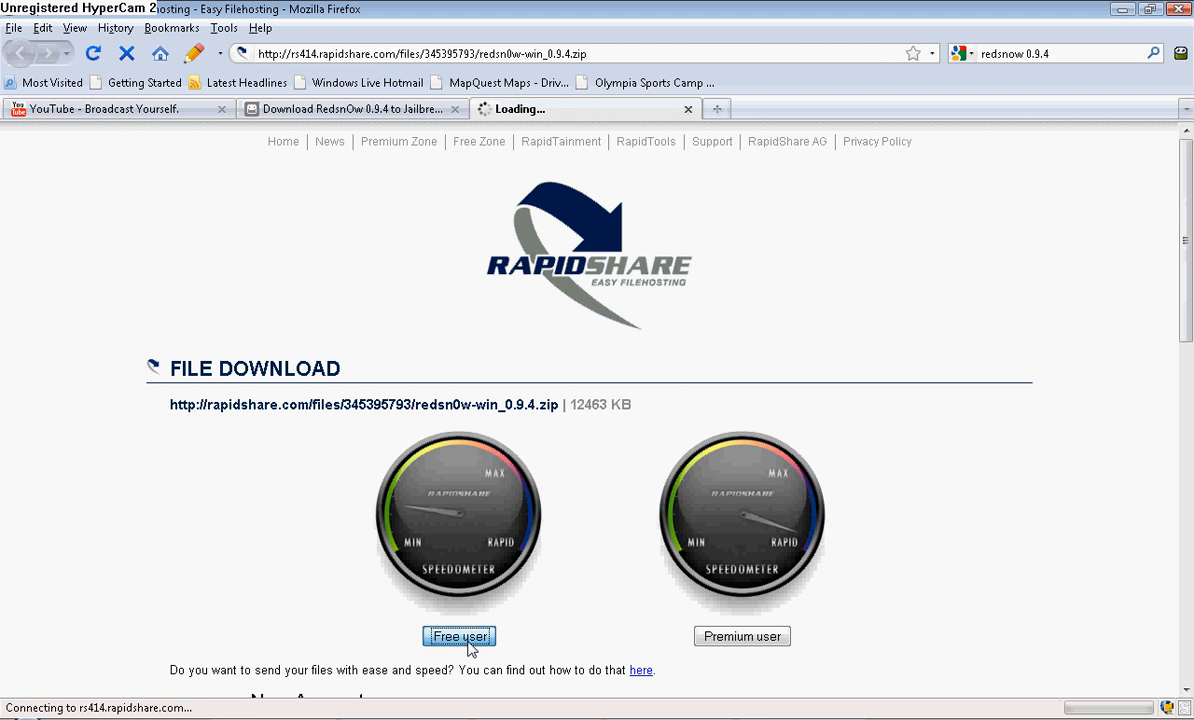
left_click(460, 636)
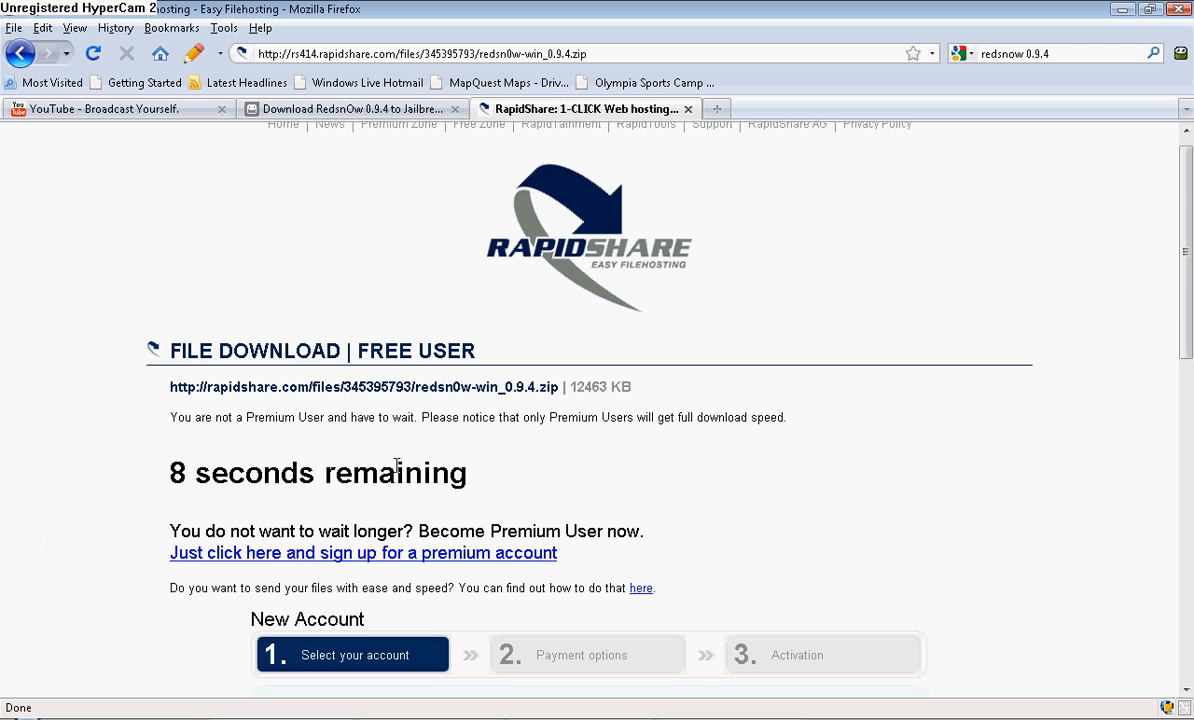
mouse_move(508, 488)
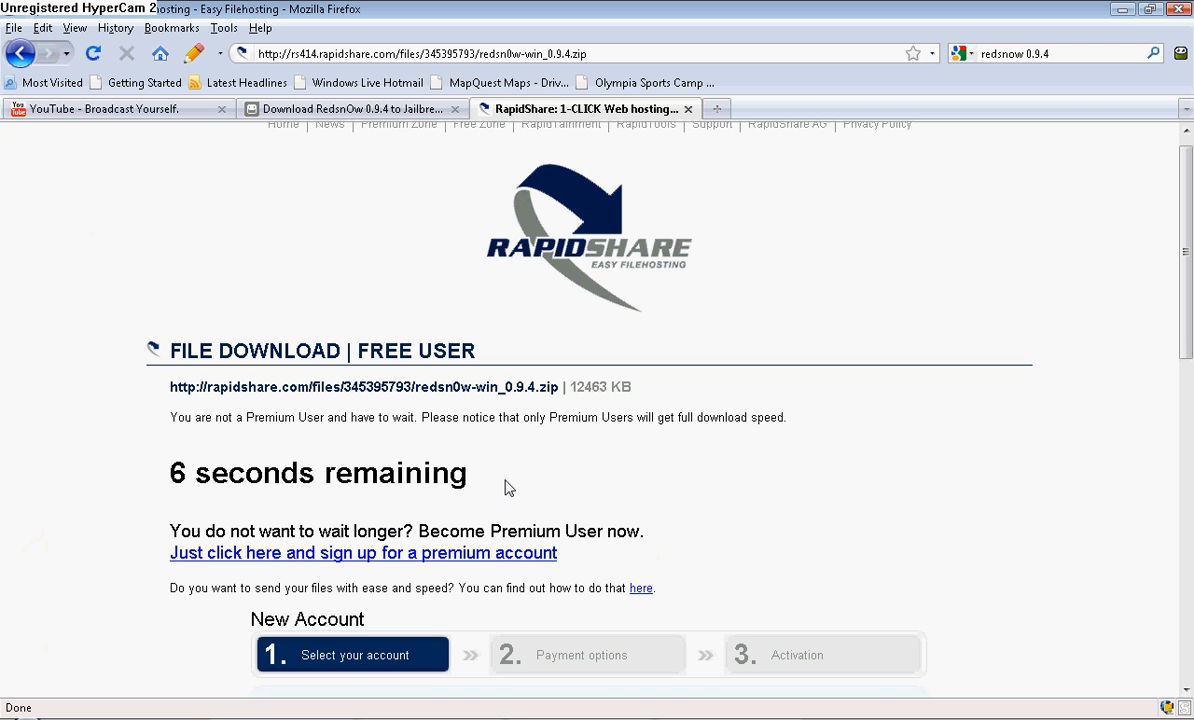
mouse_move(372, 466)
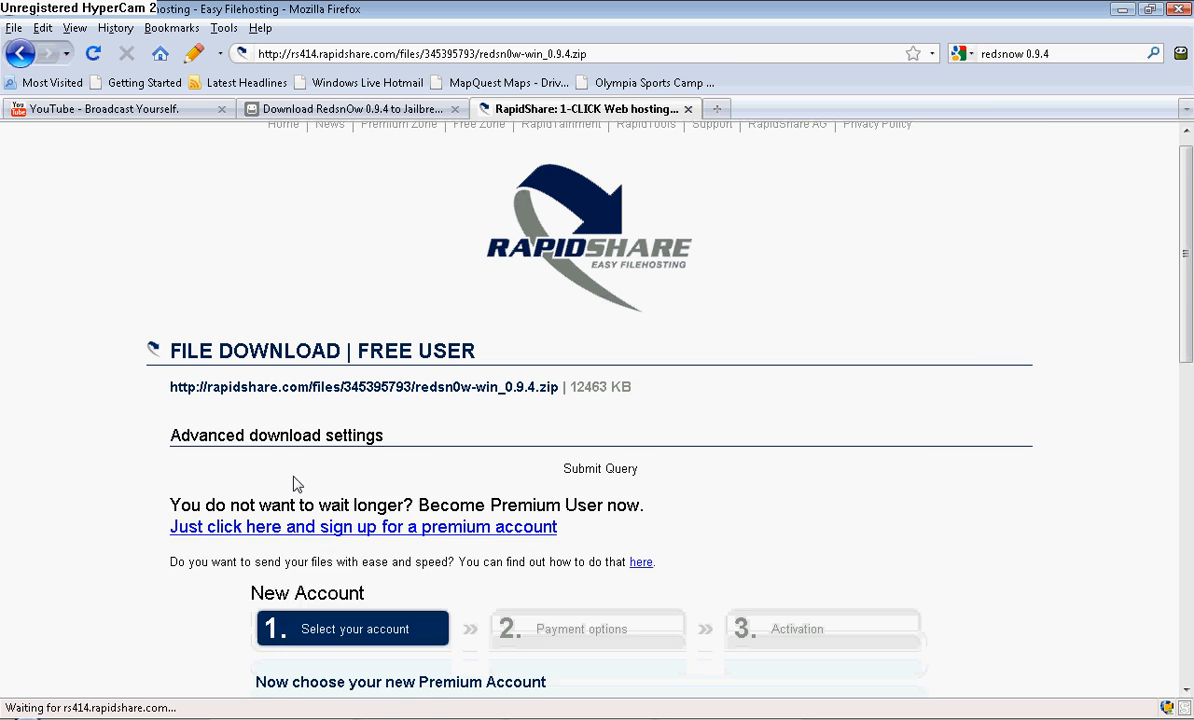
left_click(600, 468)
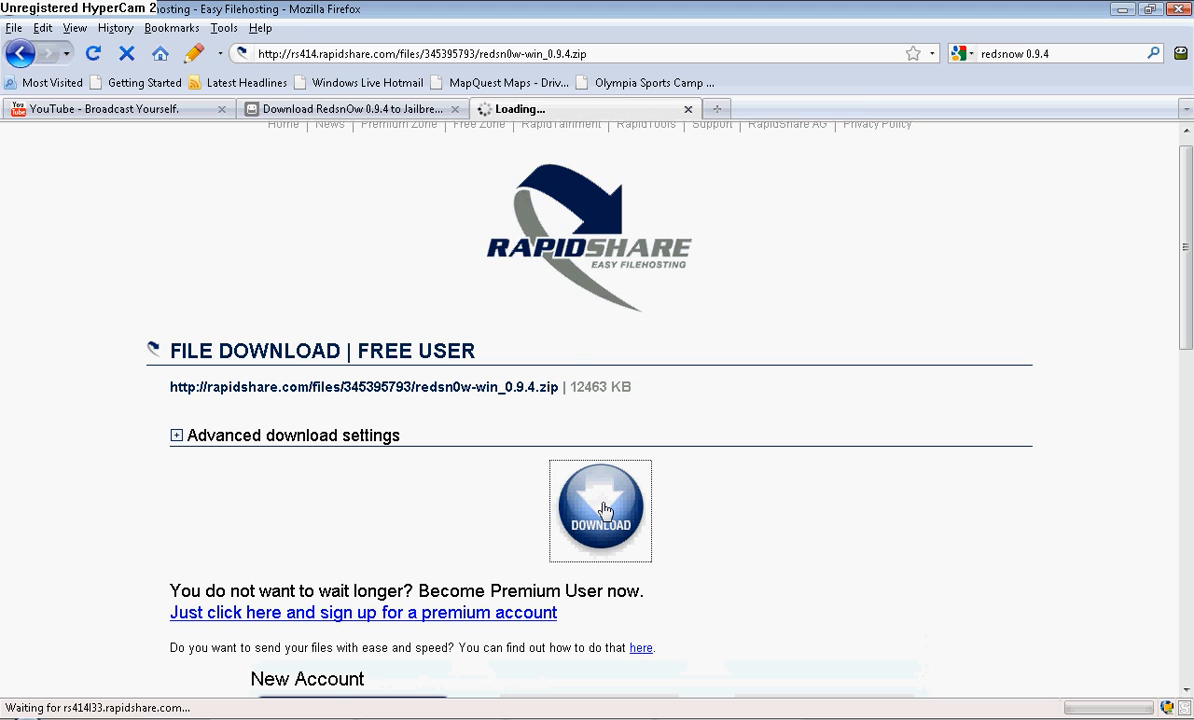
left_click(600, 512)
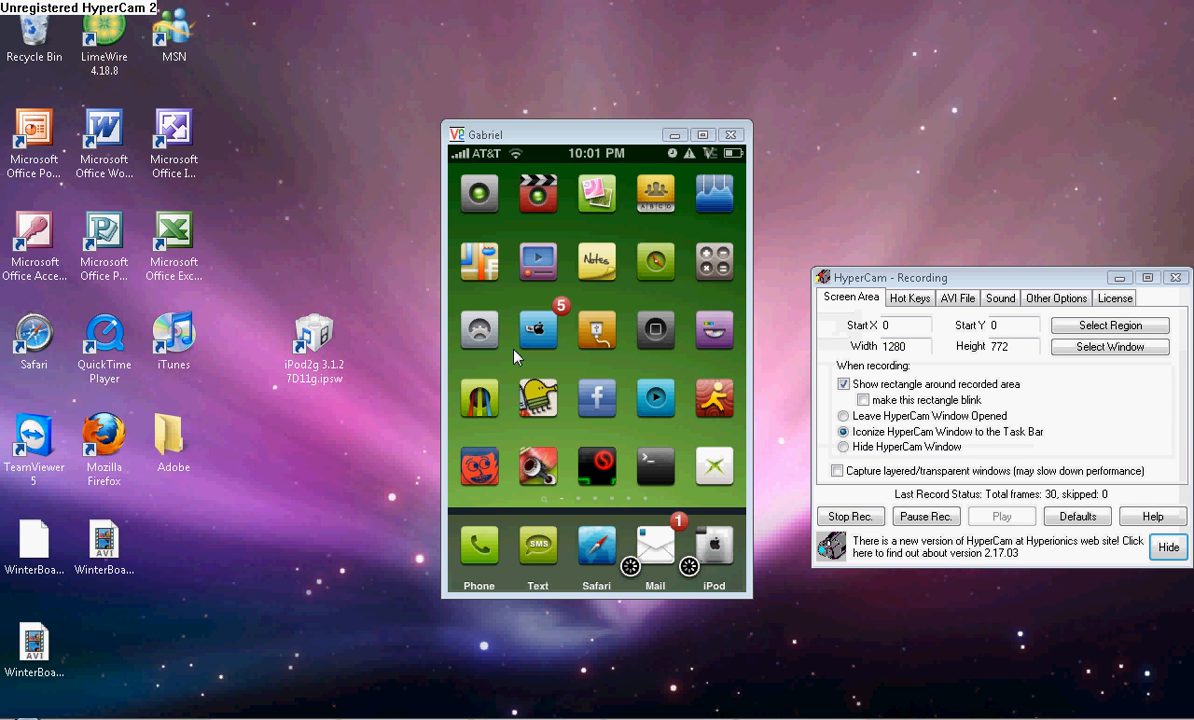
mouse_move(1018, 374)
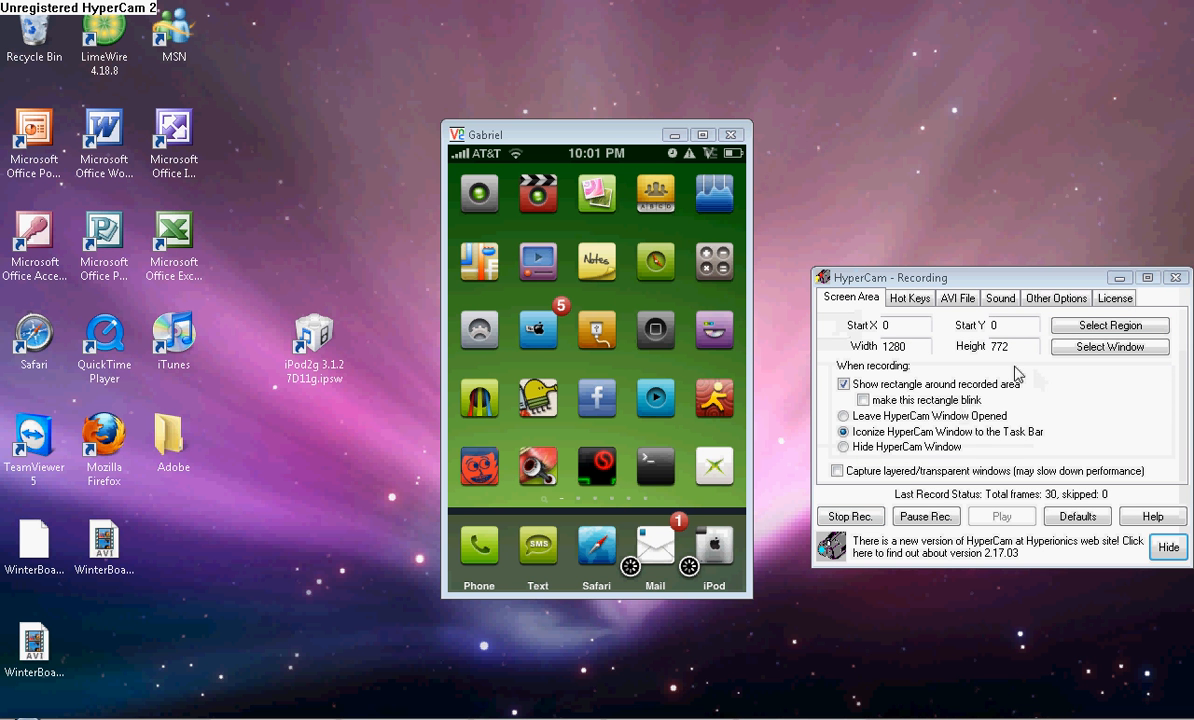
mouse_move(738, 310)
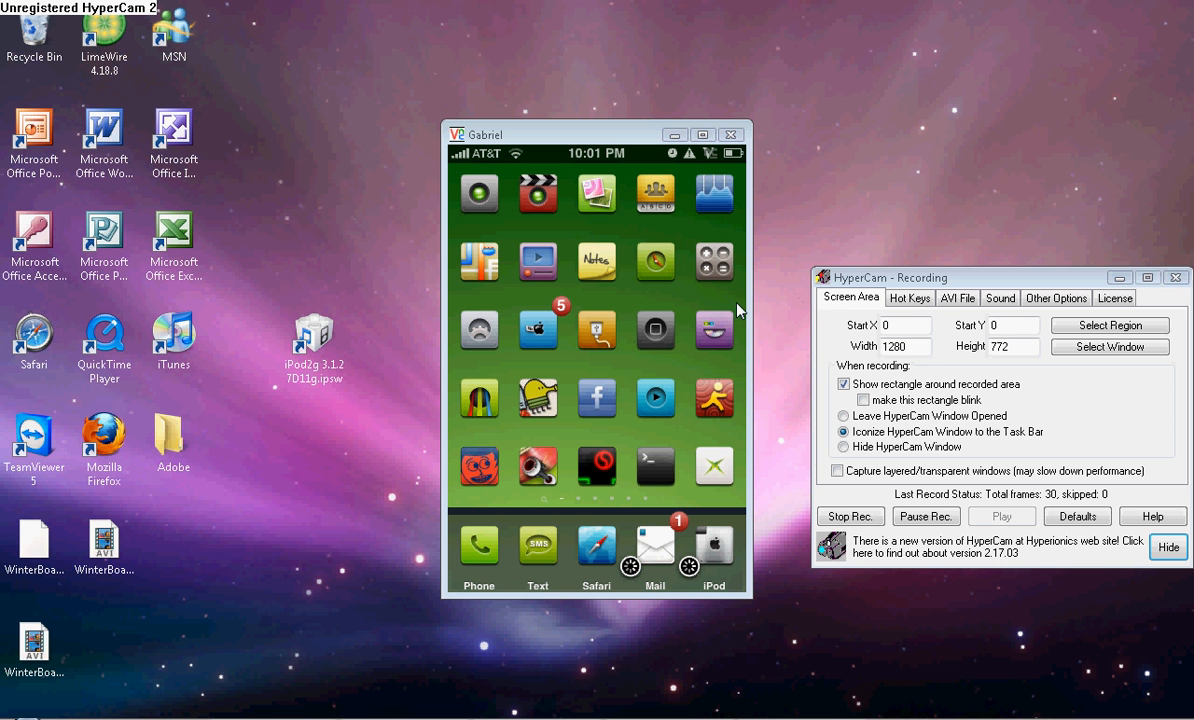
mouse_move(1020, 232)
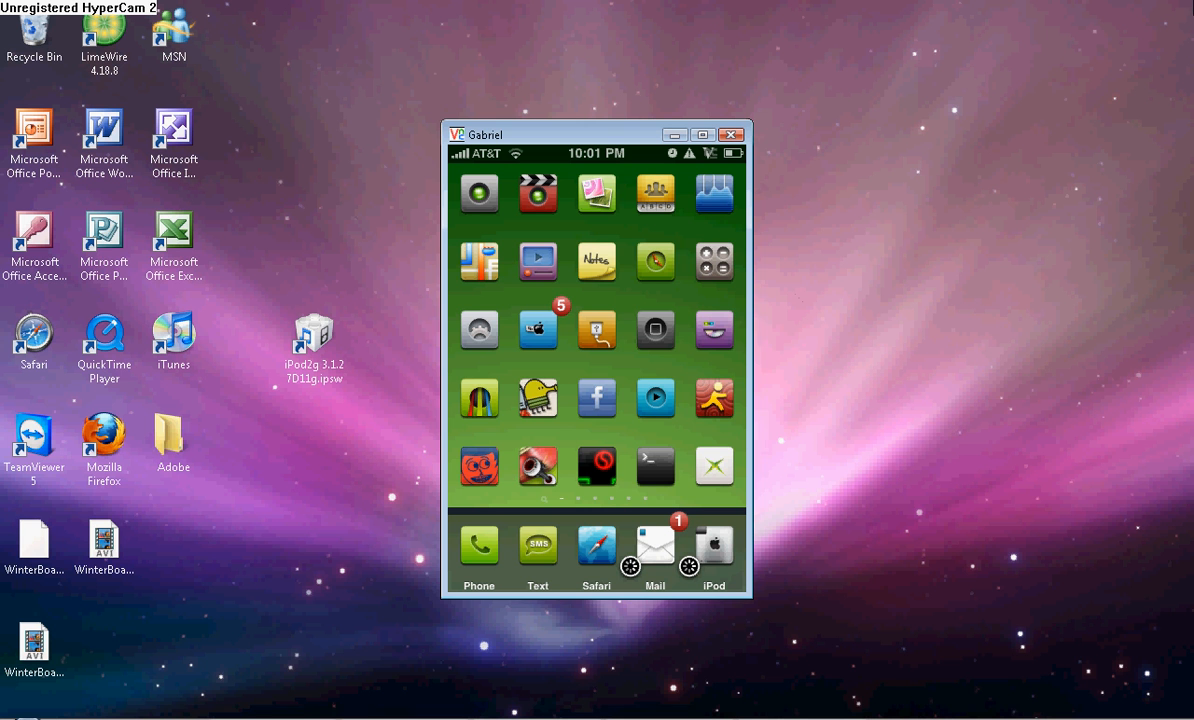
mouse_move(778, 300)
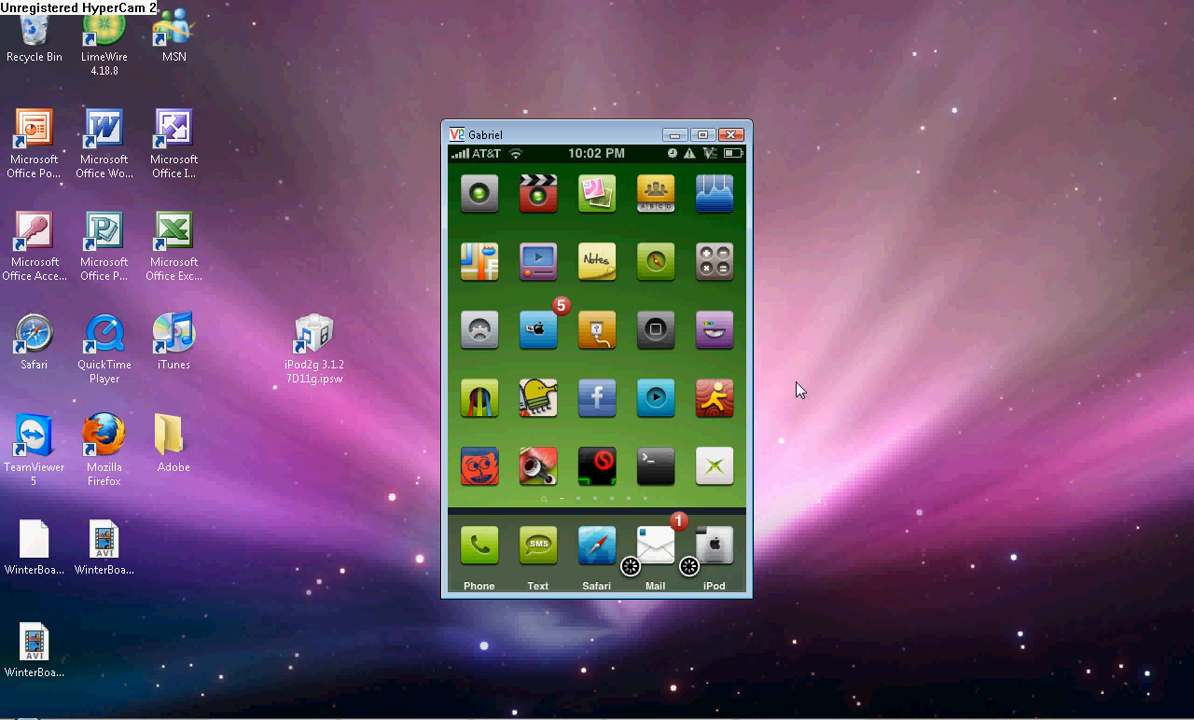
mouse_move(760, 212)
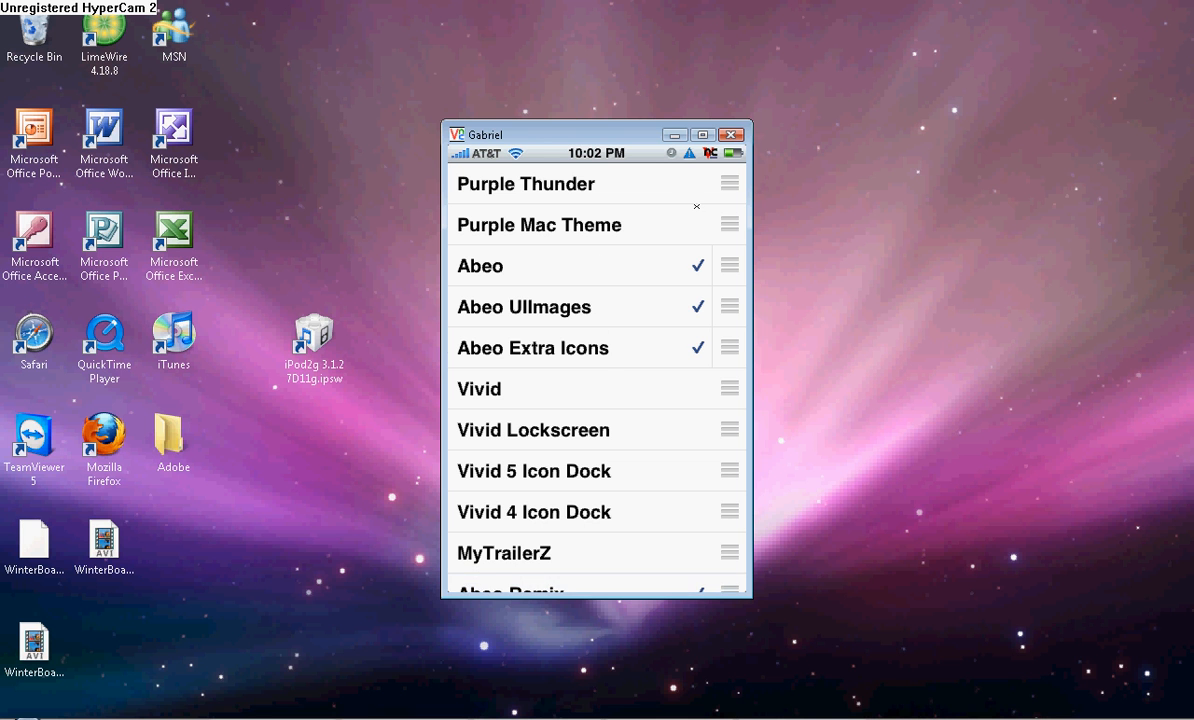
- Close the iPod VNC window to show Firefox's Downloads list with redsn0w-win_0.9.4(2).zip finished
left_click(732, 134)
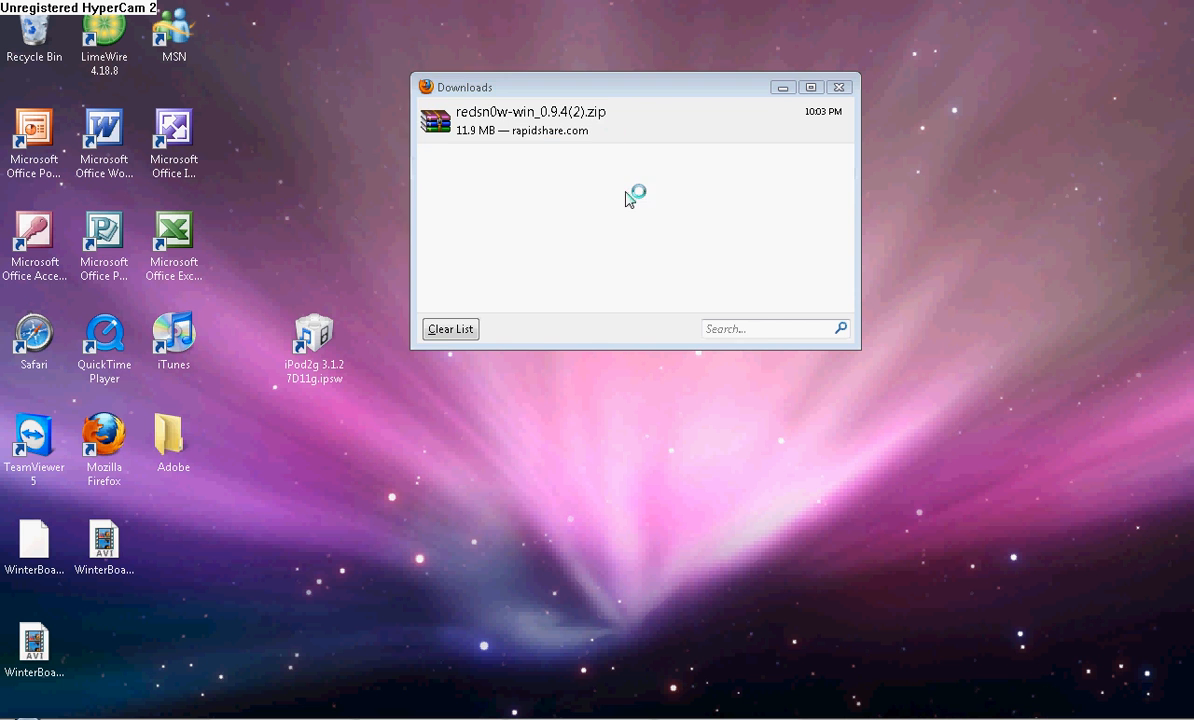
- Extract redsn0w-win_0.9.4.zip to the desktop with WinRAR and view the extracted folder's four files
double_click(540, 112)
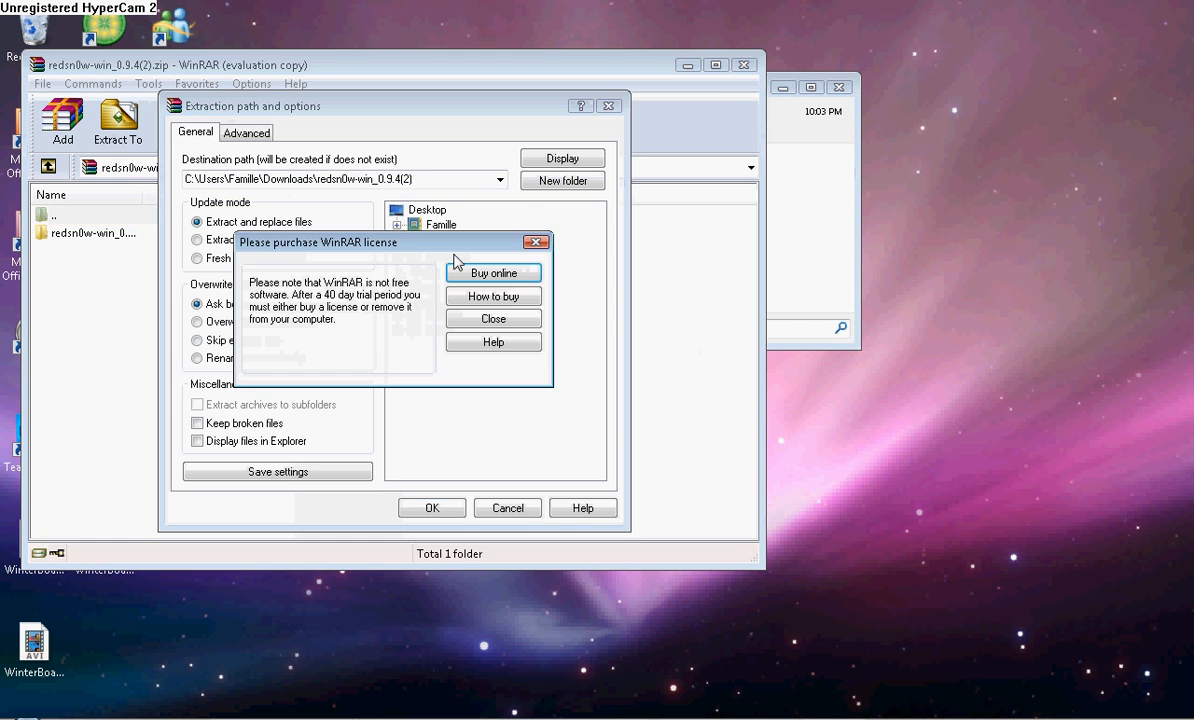
left_click(492, 318)
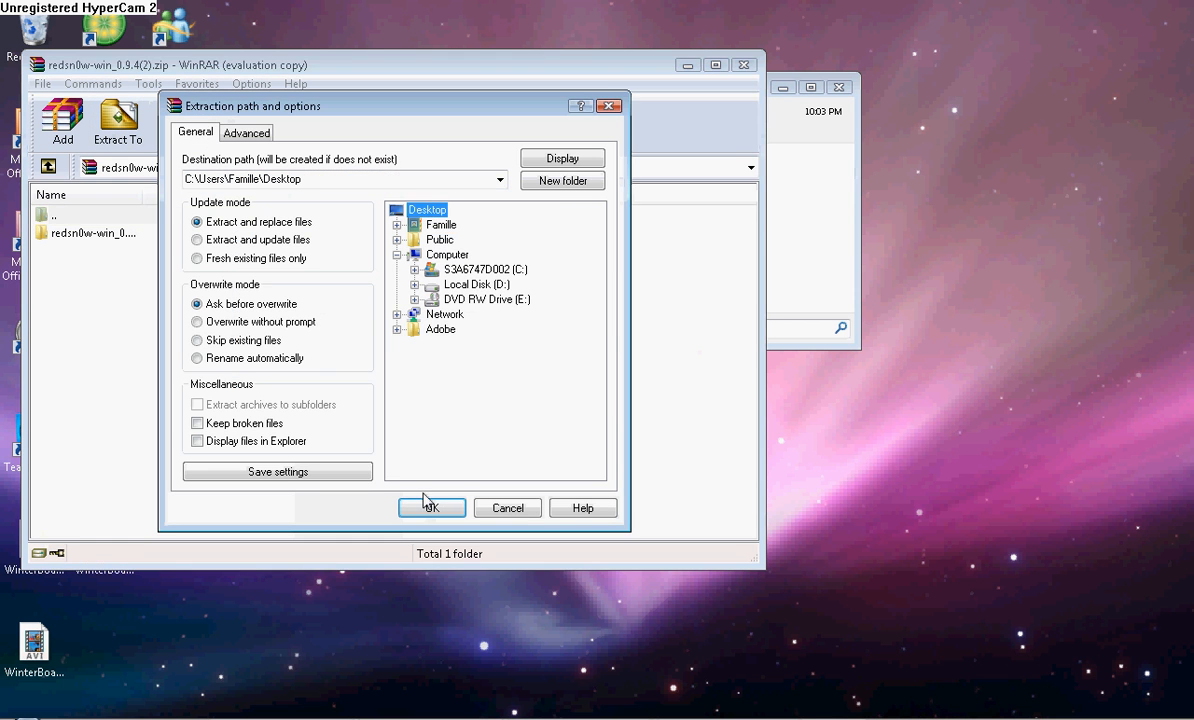
left_click(432, 508)
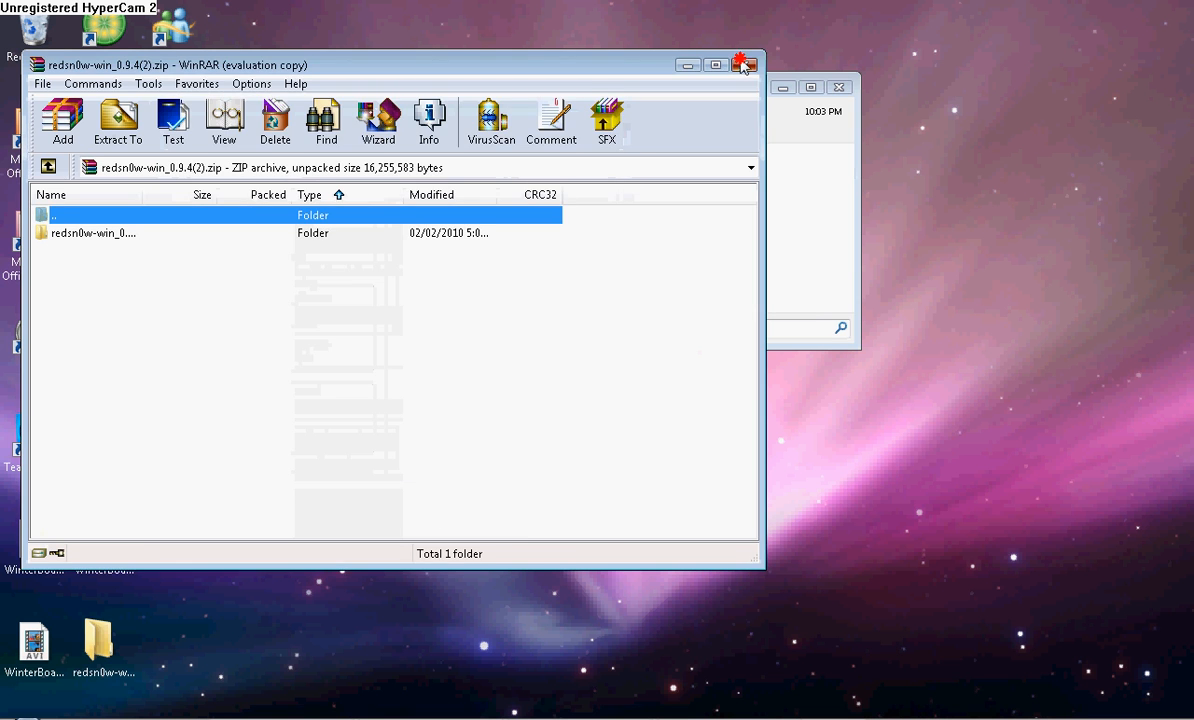
left_click(744, 60)
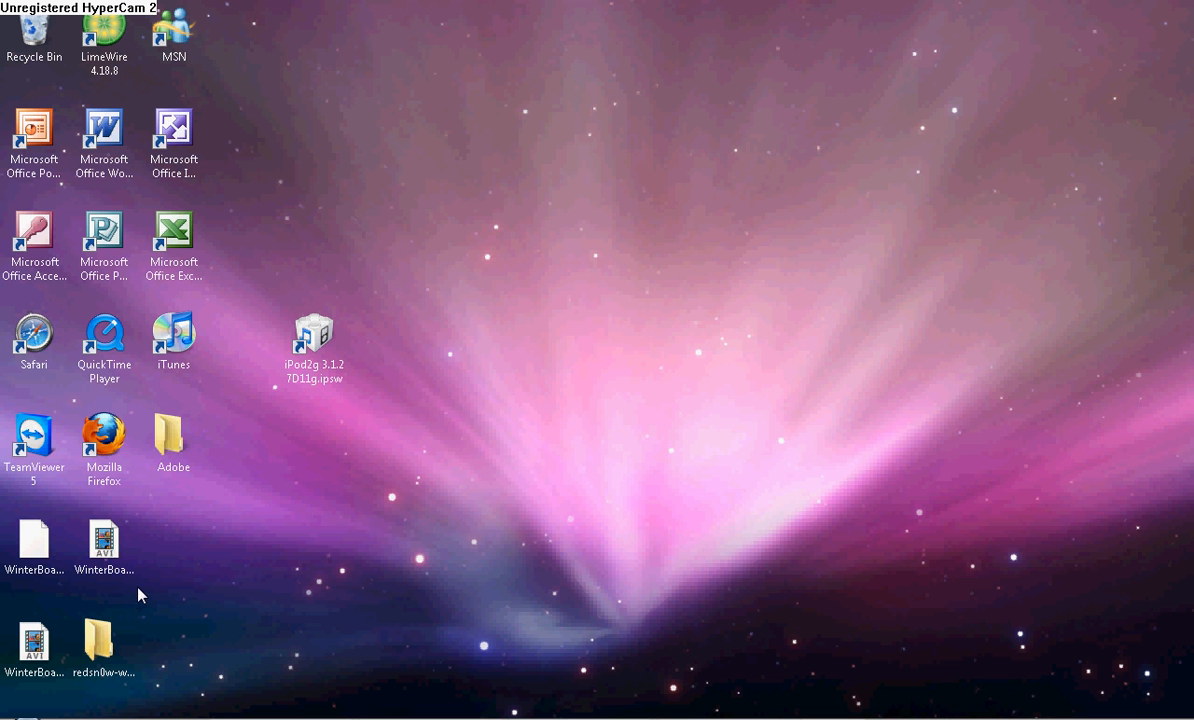
double_click(96, 654)
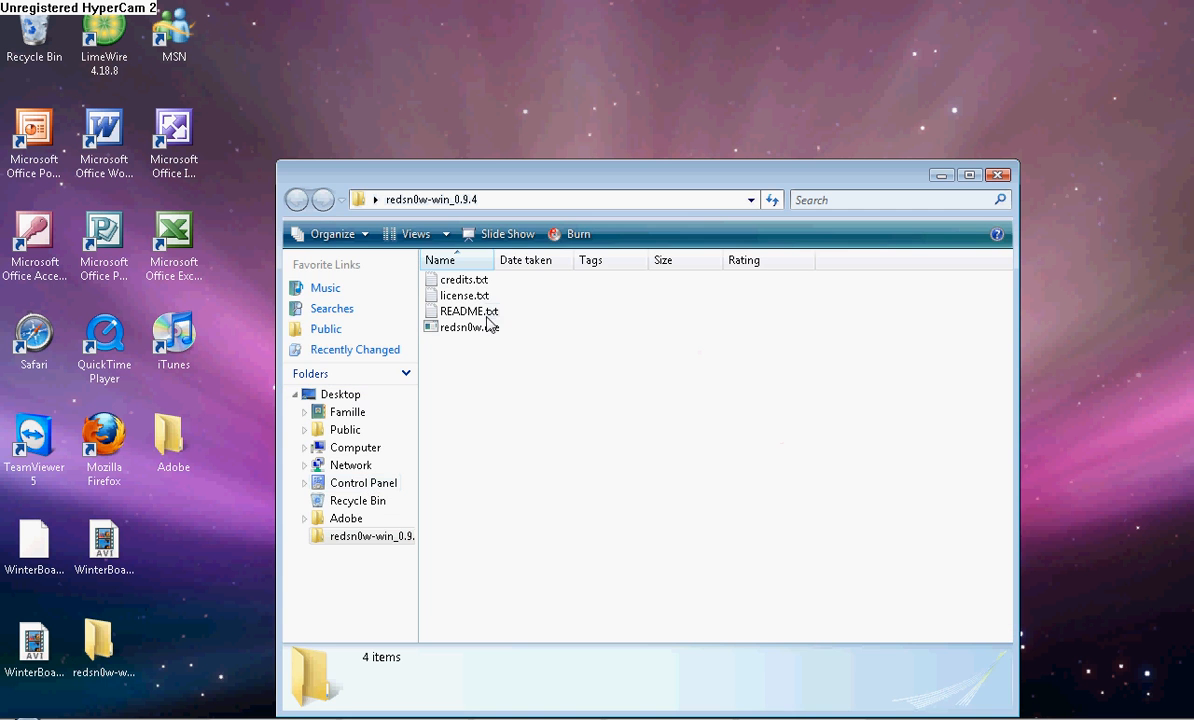
- Launch redsn0w.exe and browse to the iPod2g 3.1.2 7D11g.ipsw firmware, which it reports as unrecognized
double_click(460, 326)
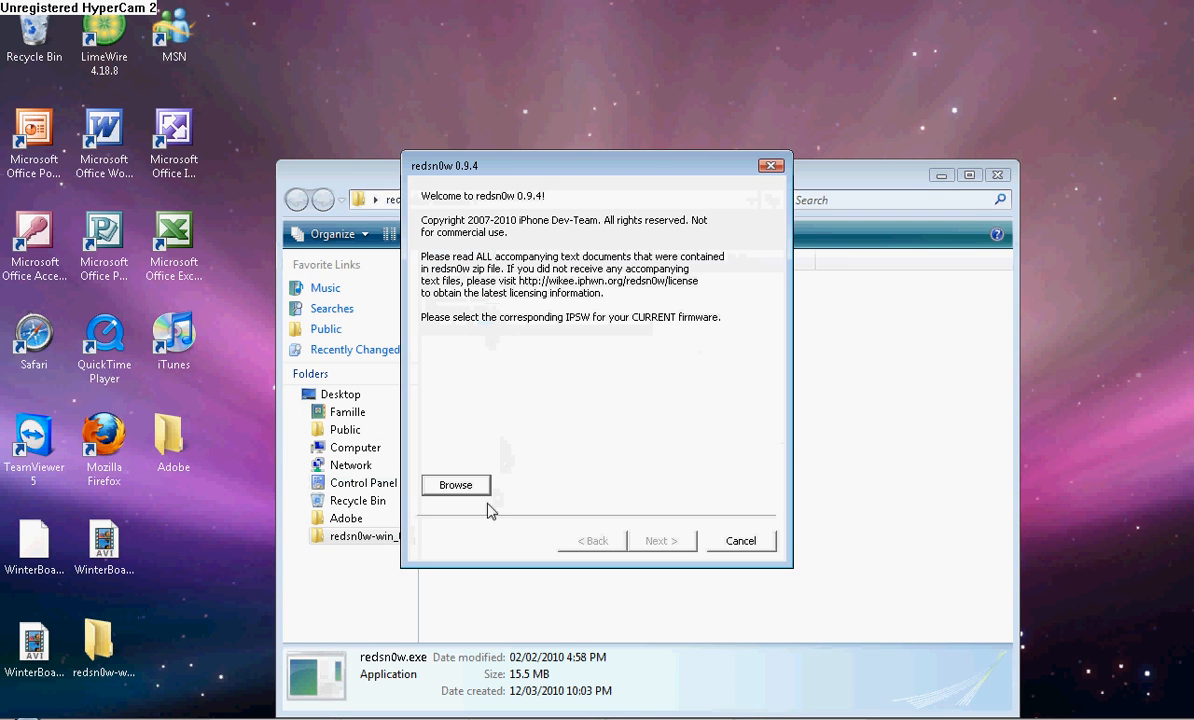
left_click(456, 486)
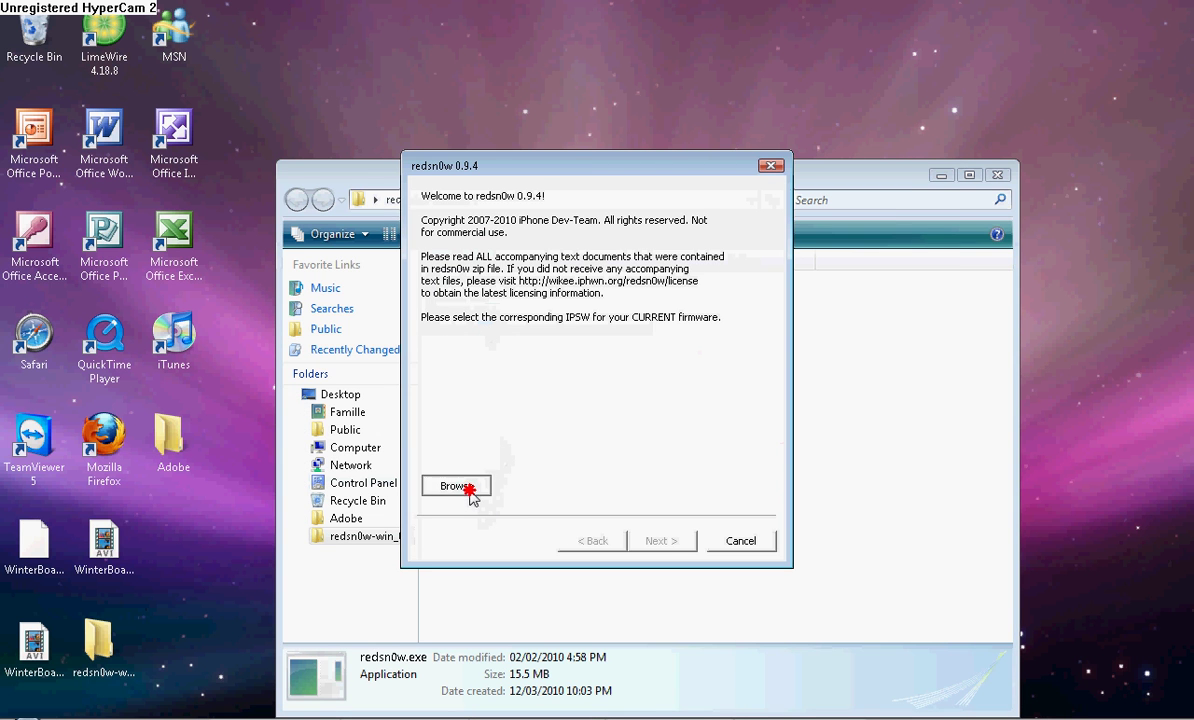
left_click(456, 486)
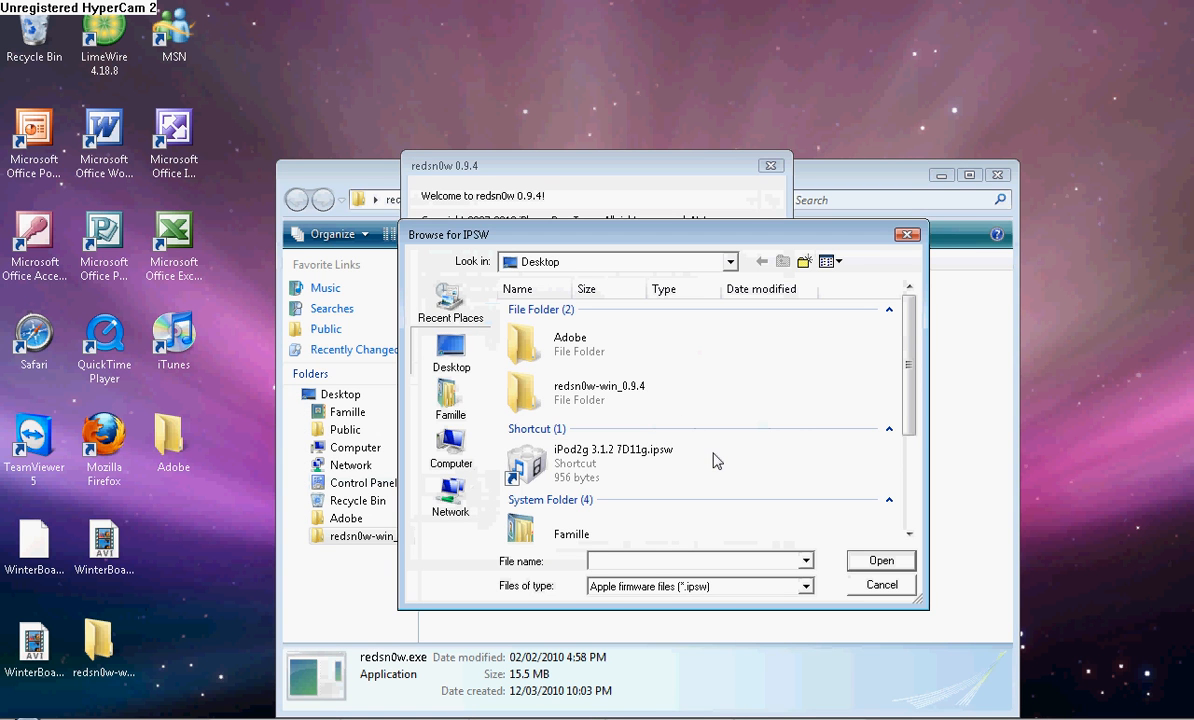
left_click(880, 560)
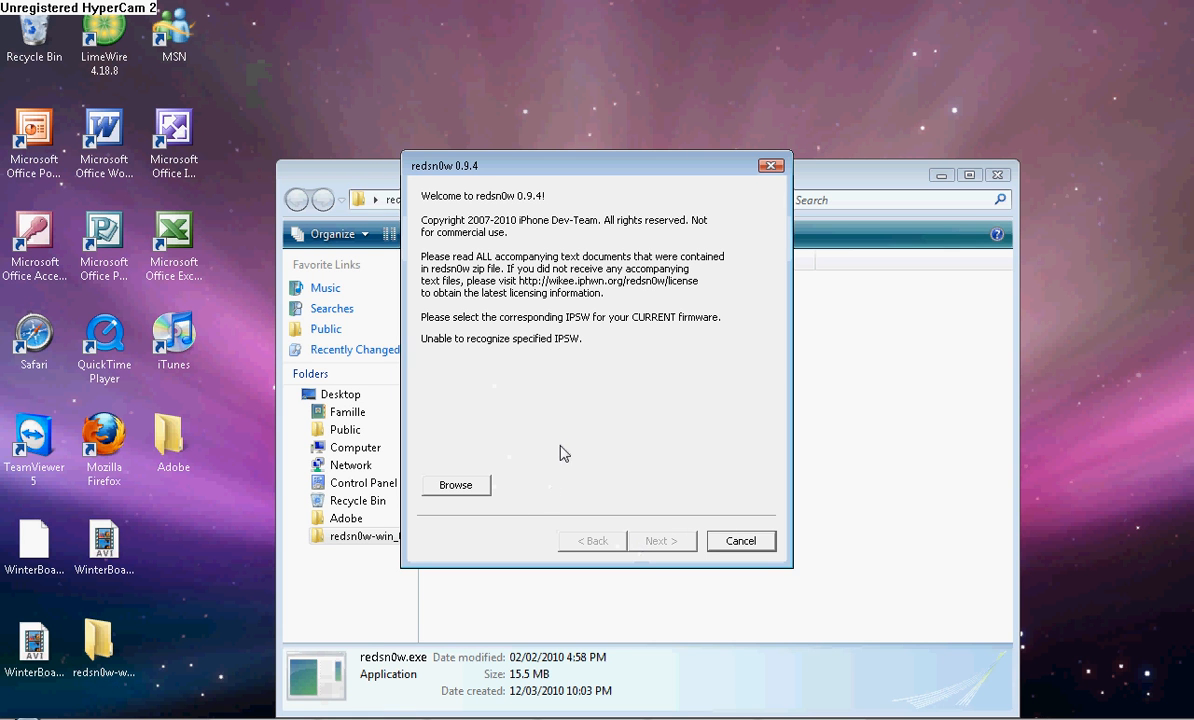
mouse_move(542, 460)
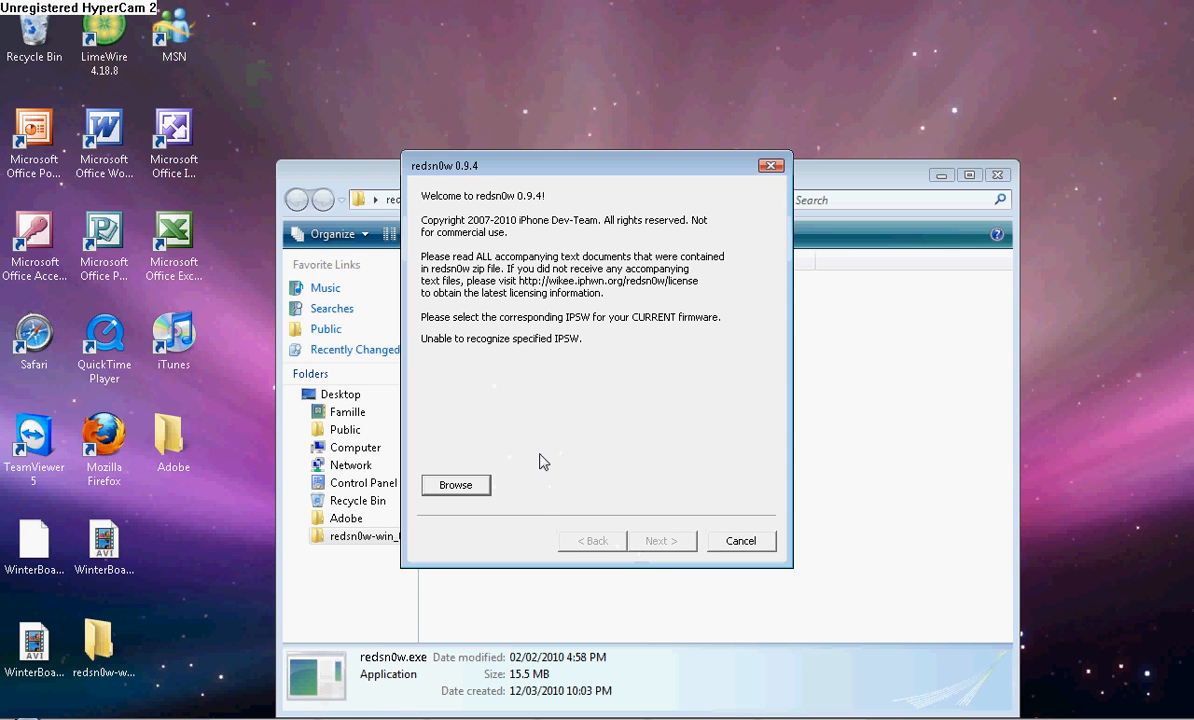
mouse_move(602, 396)
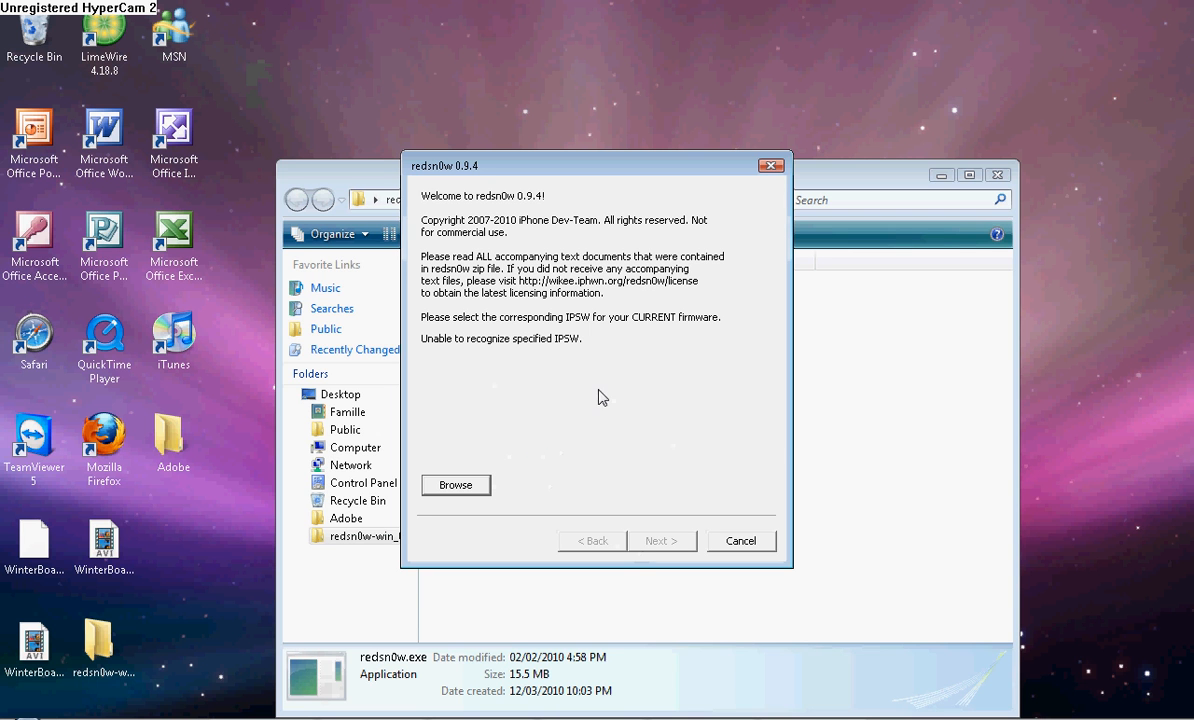
mouse_move(646, 400)
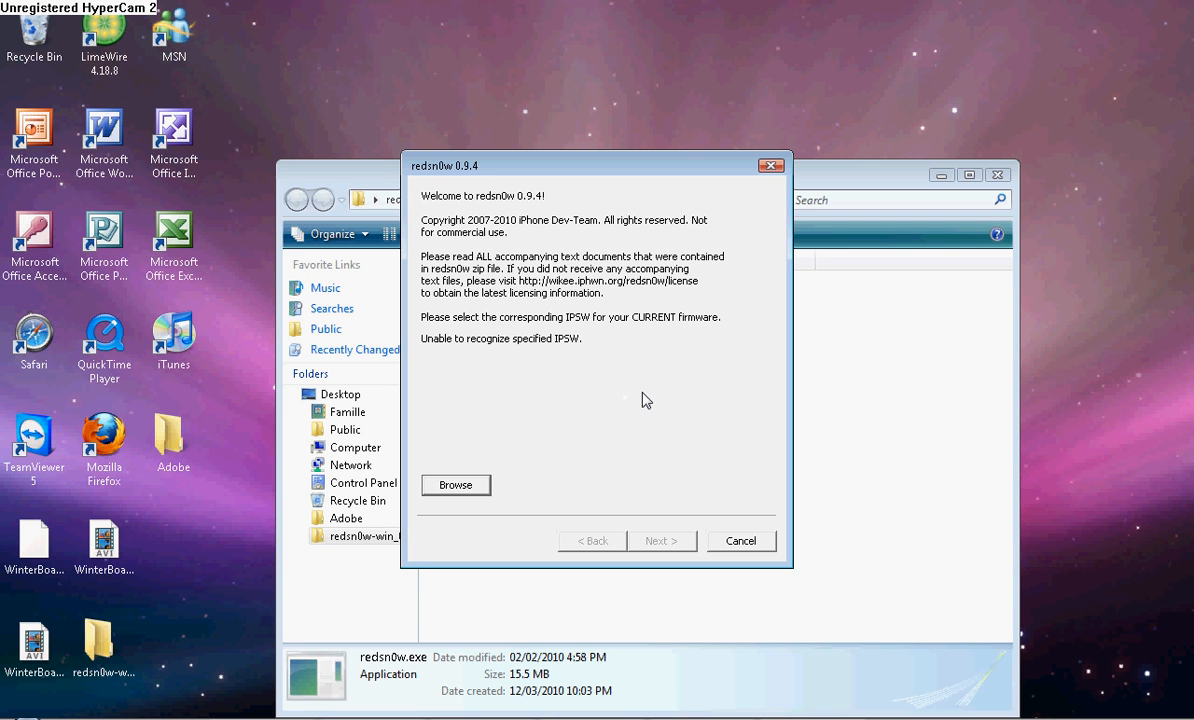
mouse_move(632, 420)
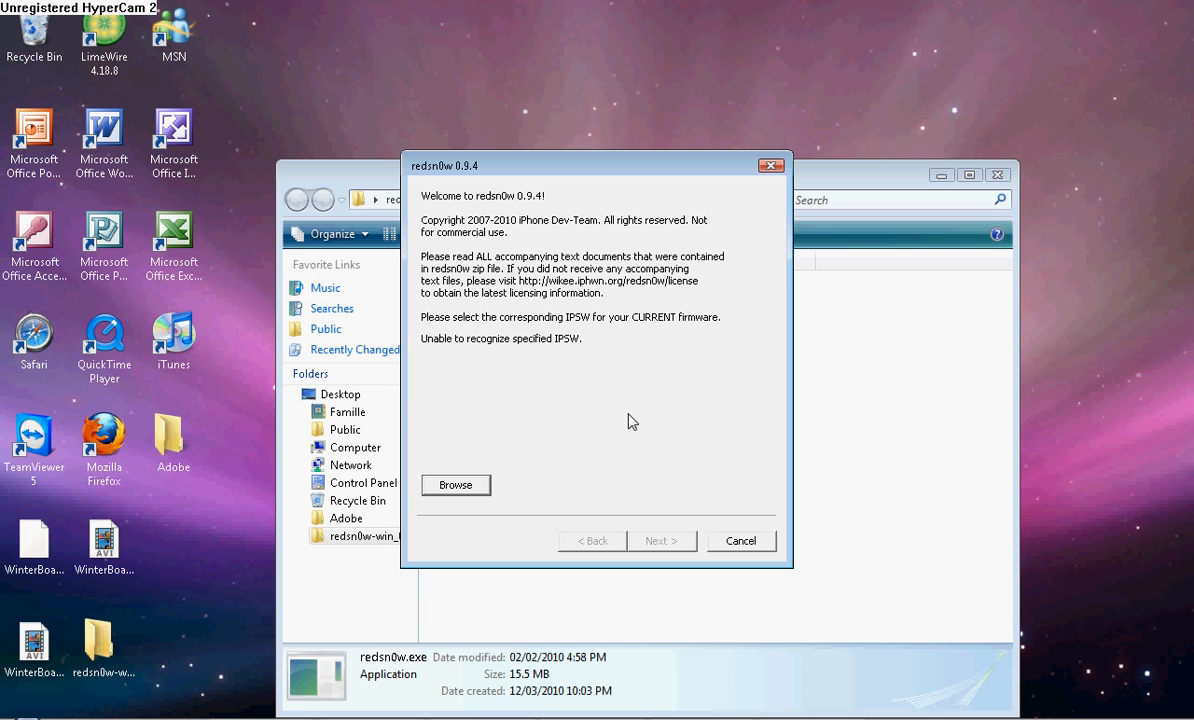
mouse_move(662, 478)
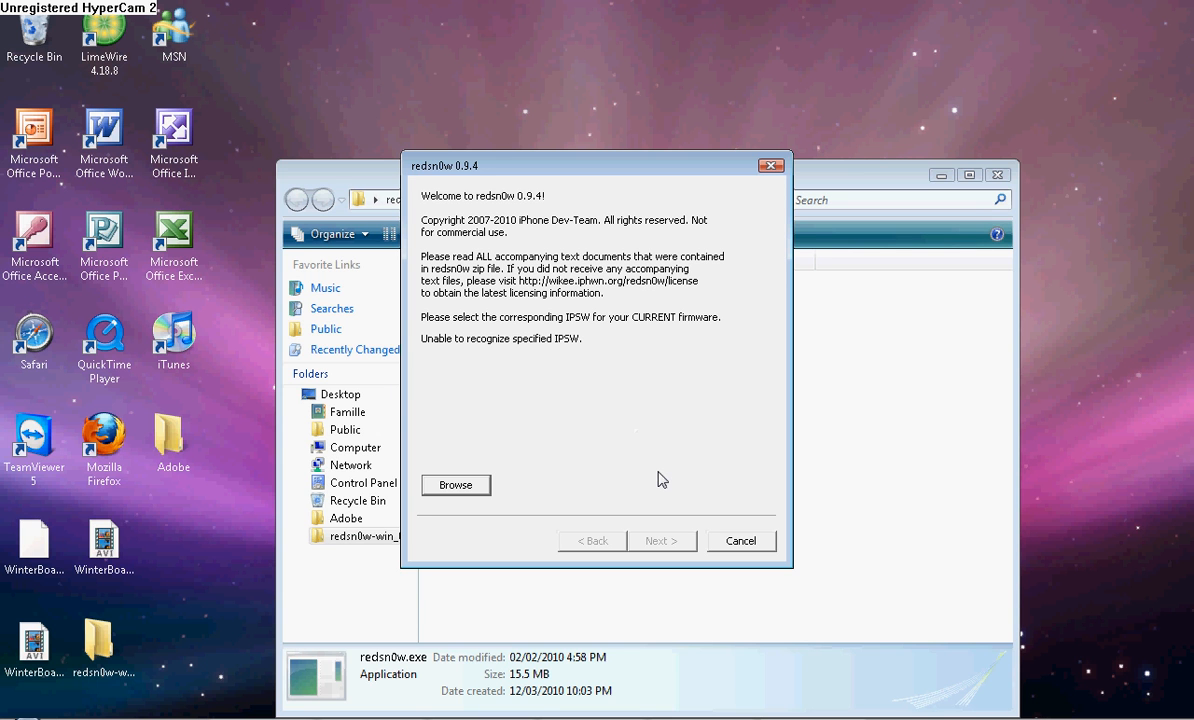
mouse_move(530, 518)
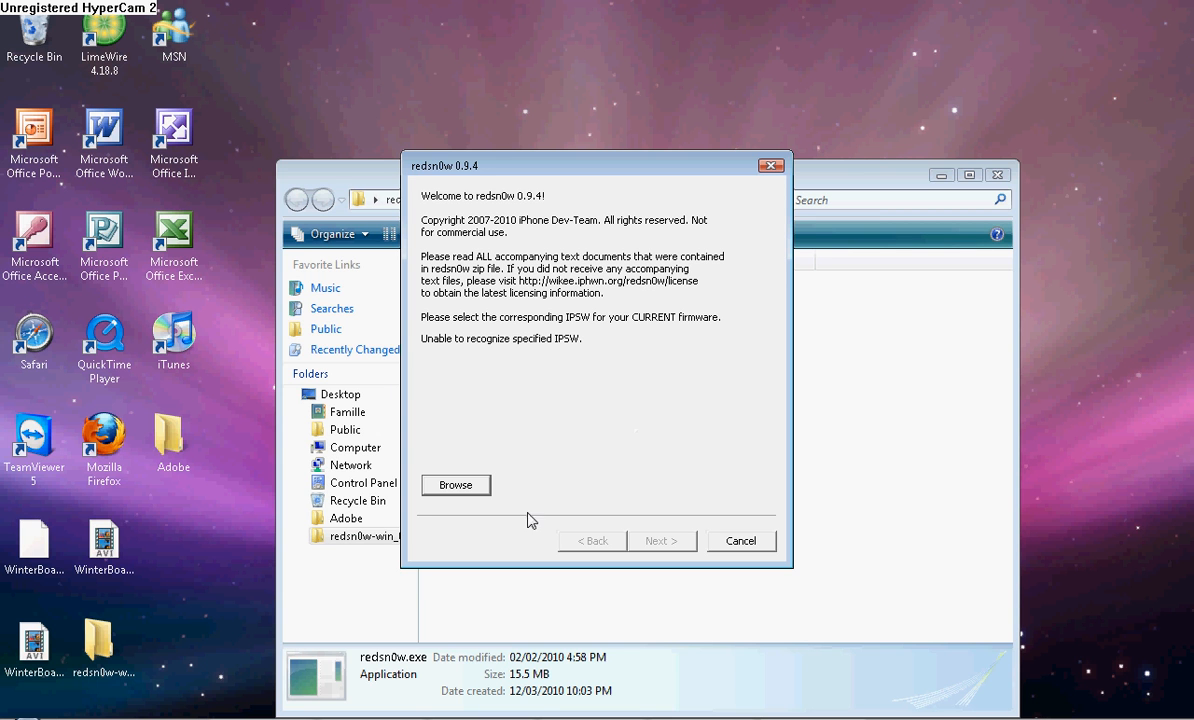
mouse_move(704, 500)
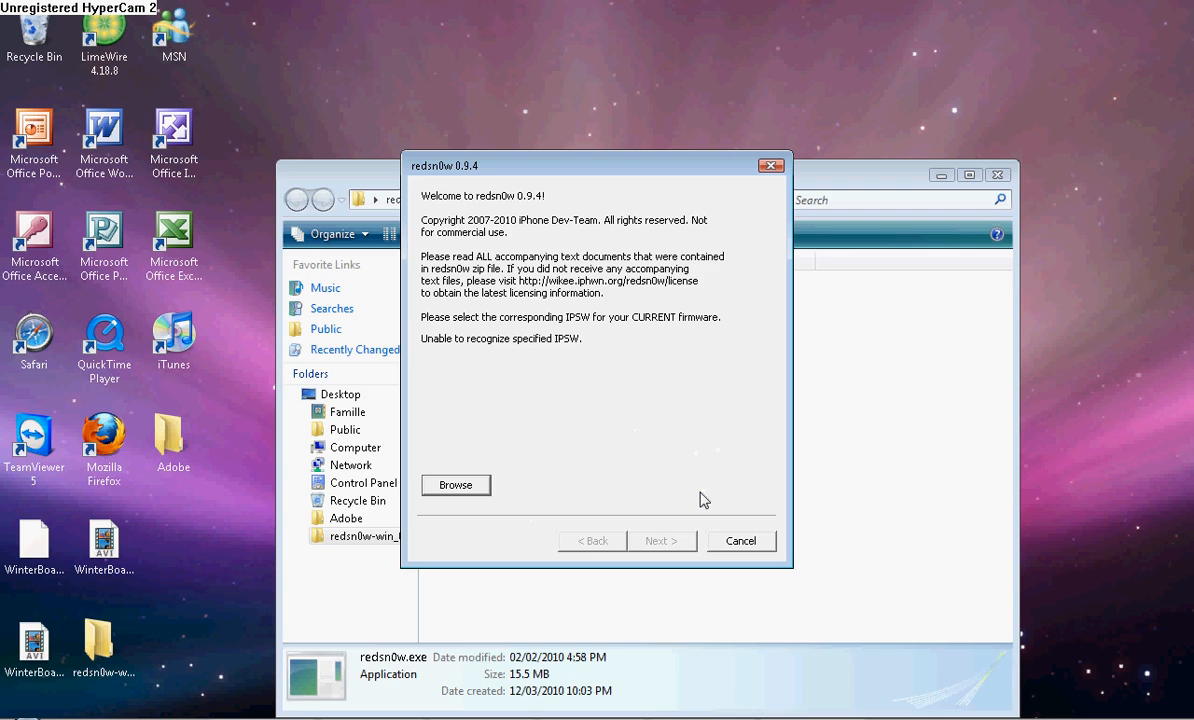